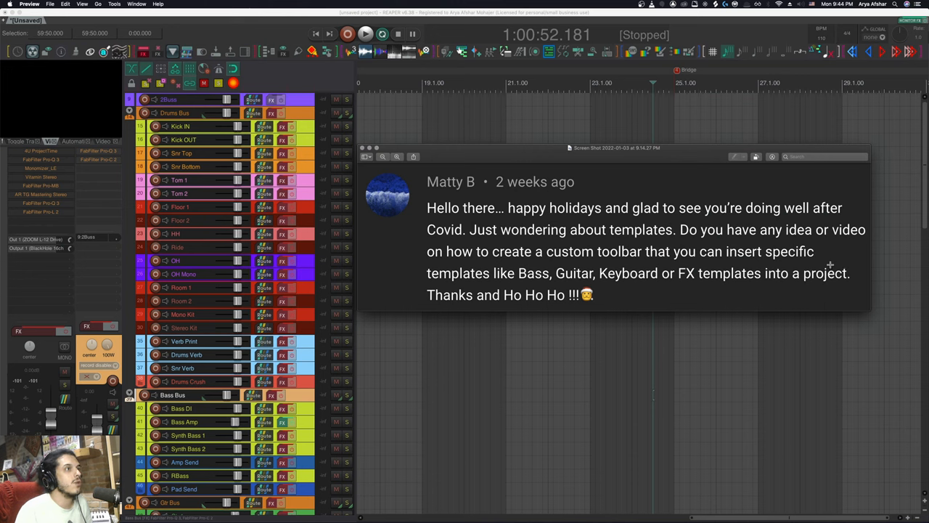
mouse_move(287, 264)
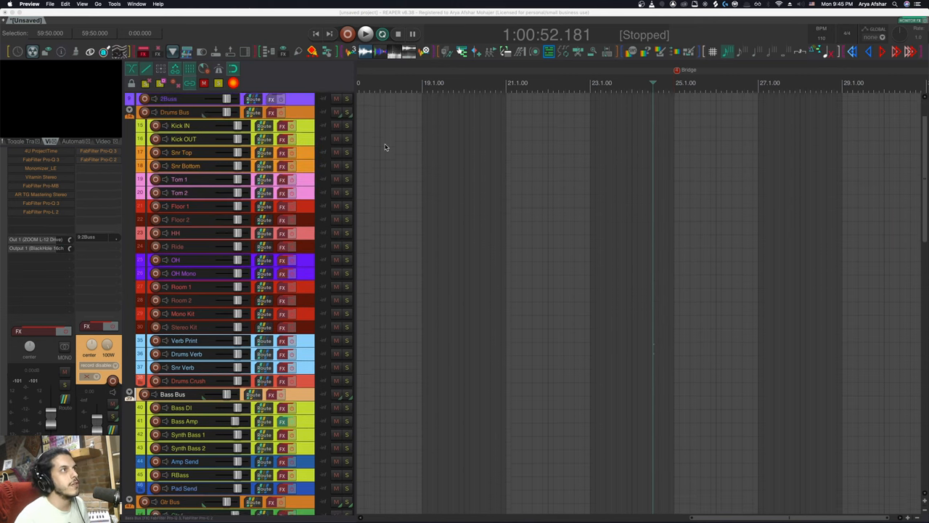
Collapse the Drums Bus folder and scroll through the bus tracks.
scroll(down, 3)
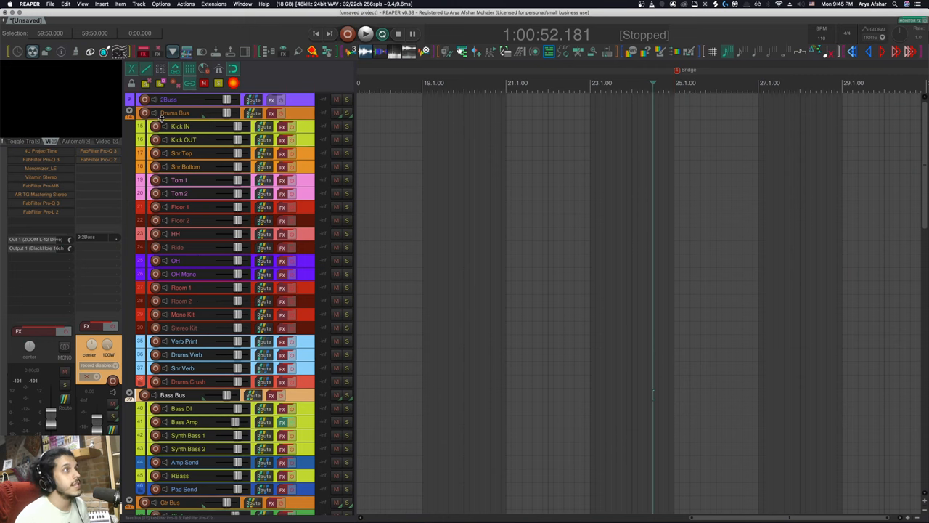
click(130, 112)
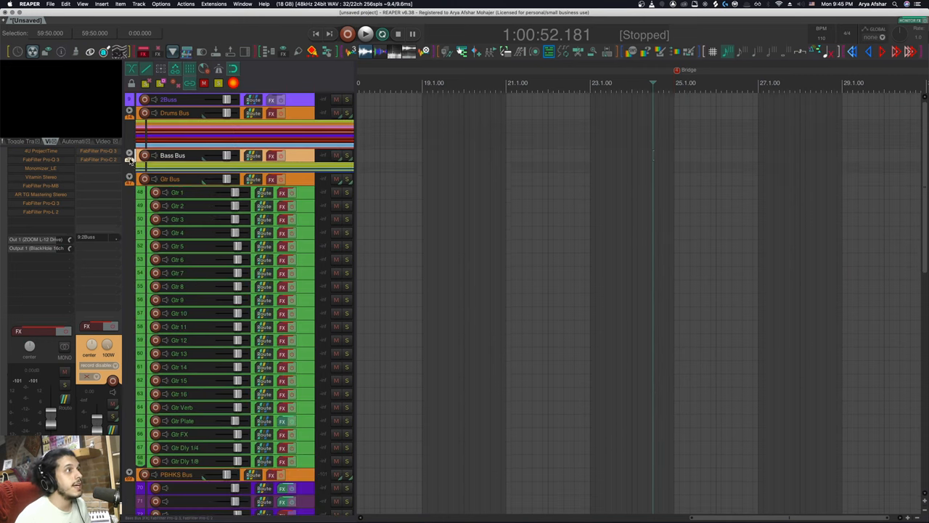
scroll(down, 3)
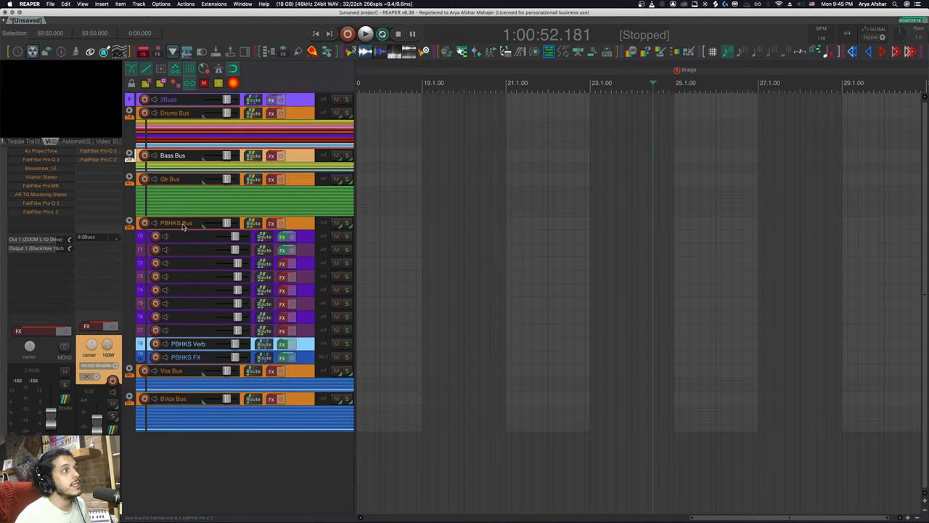
mouse_move(180, 231)
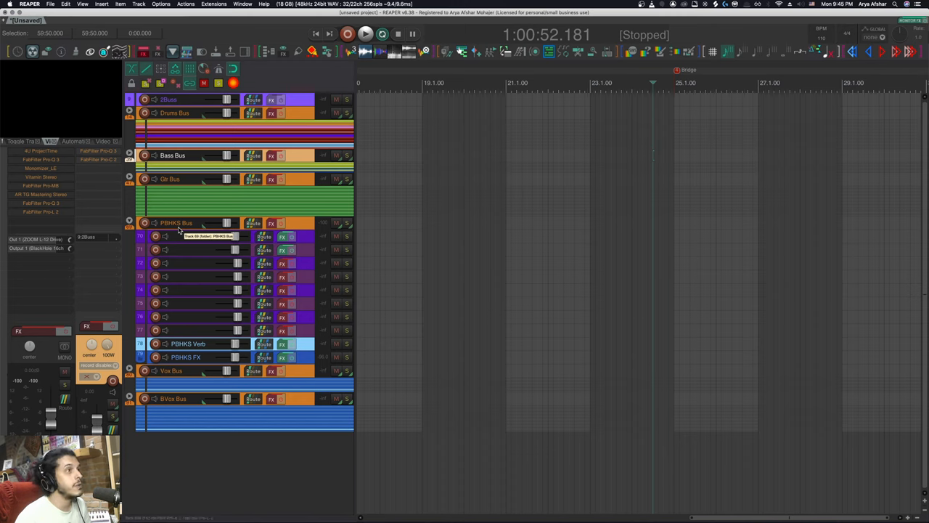
mouse_move(186, 233)
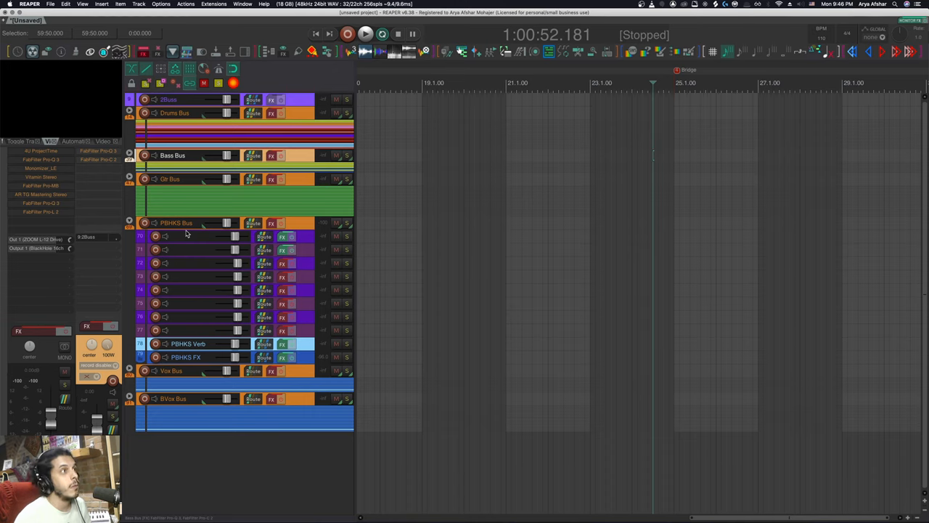
mouse_move(263, 482)
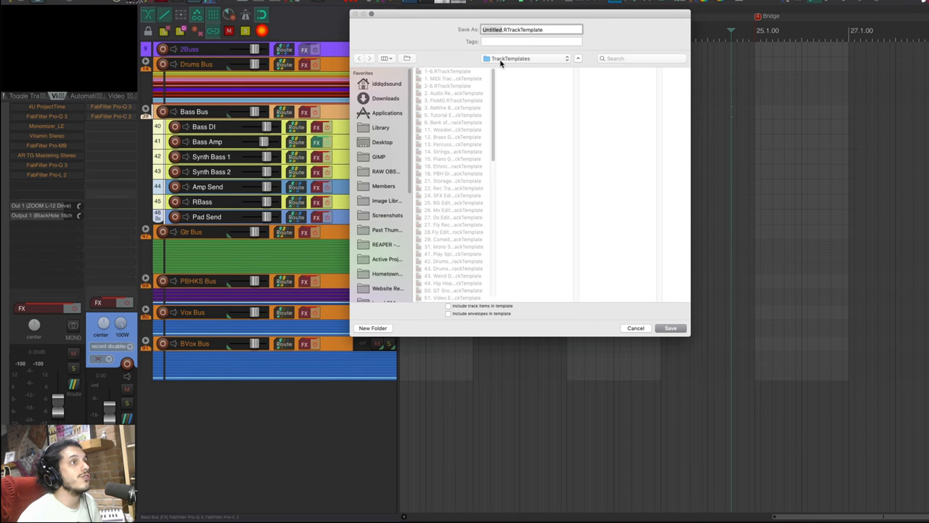
Create a Music Mixing Busses folder in TrackTemplates for the bus templates.
scroll(down, 3)
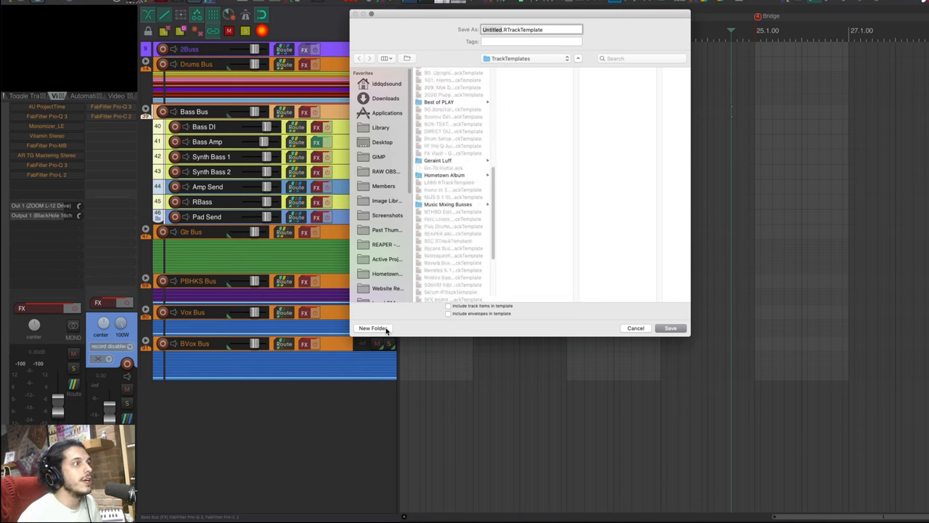
click(448, 204)
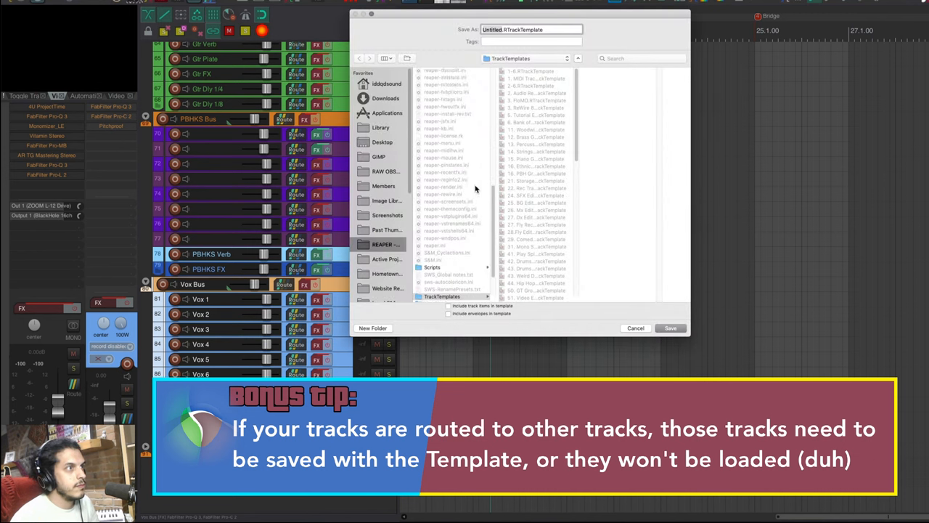
click(531, 117)
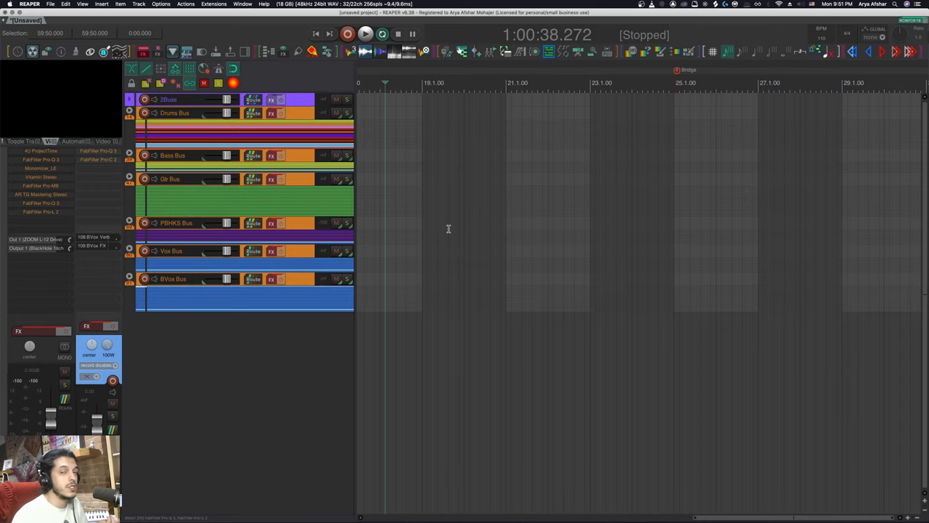
mouse_move(423, 220)
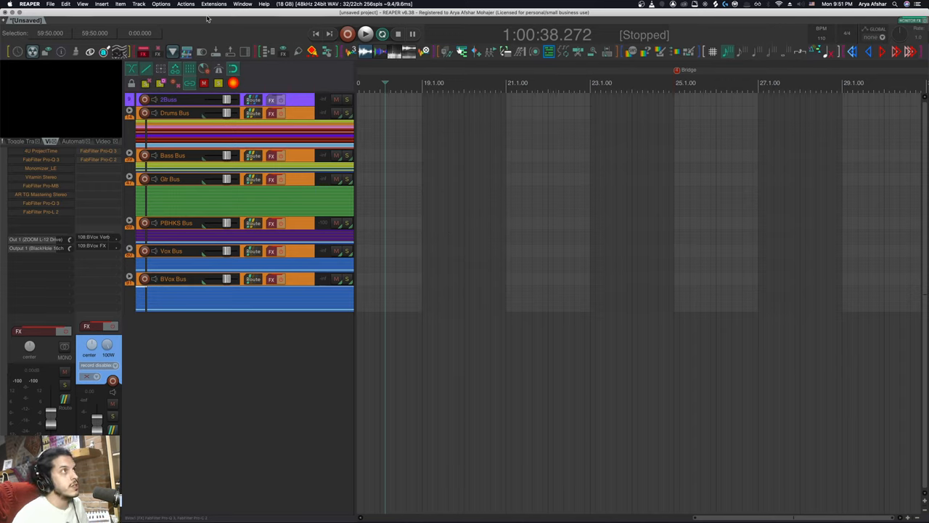
Launch the SWS Resources window from Extensions and show its resource type list.
click(213, 5)
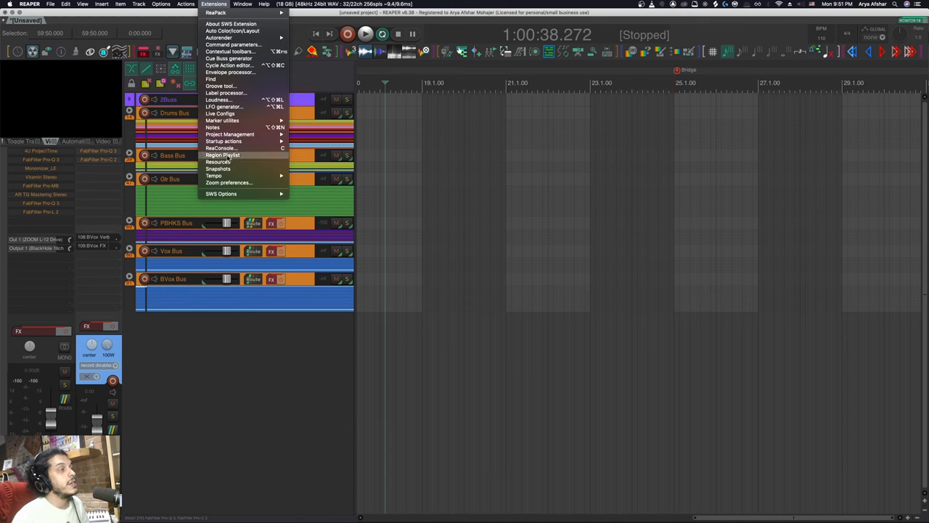
click(218, 162)
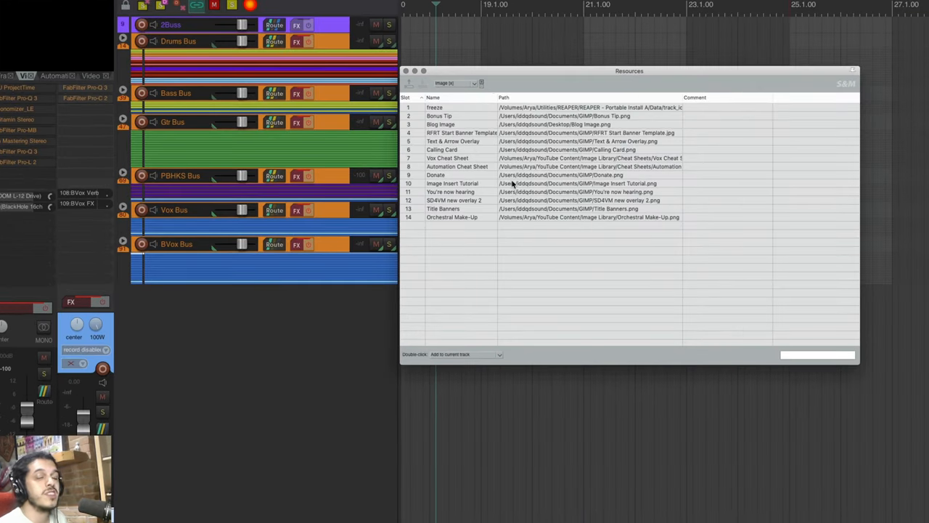
click(456, 83)
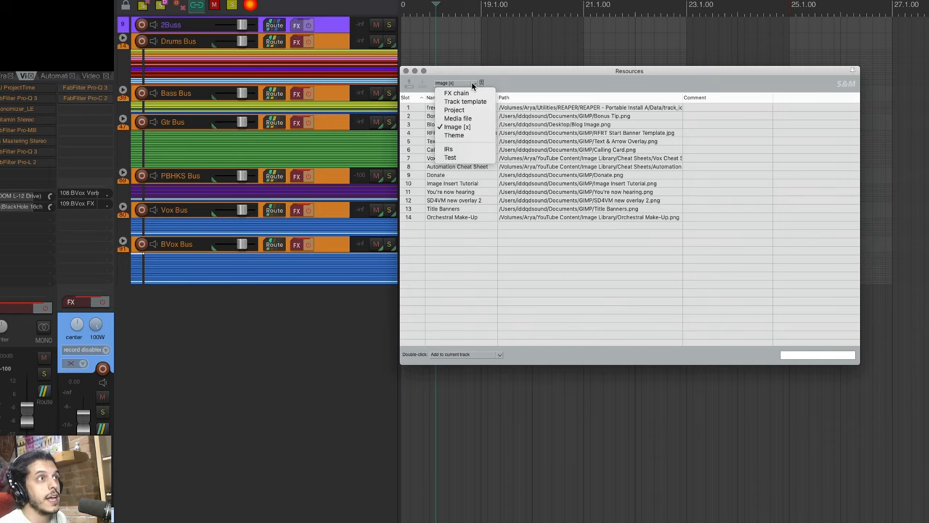
mouse_move(454, 110)
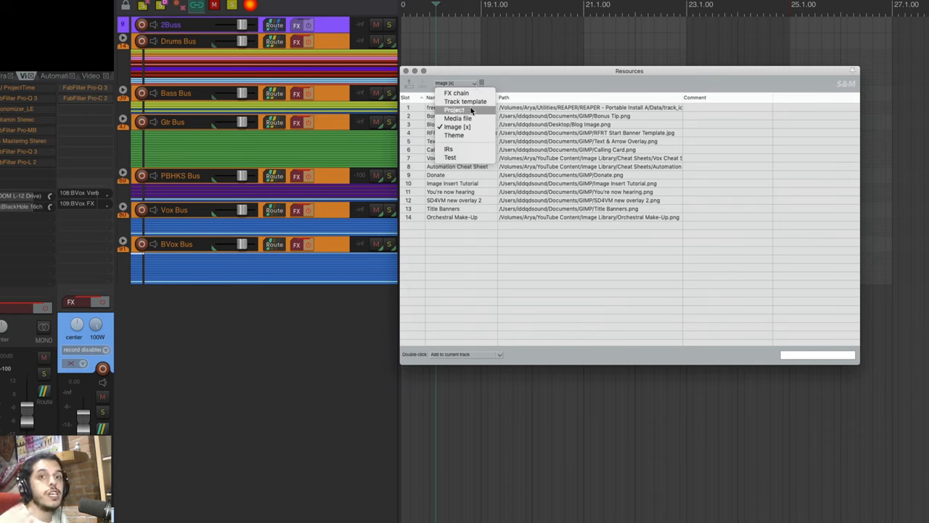
mouse_move(456, 93)
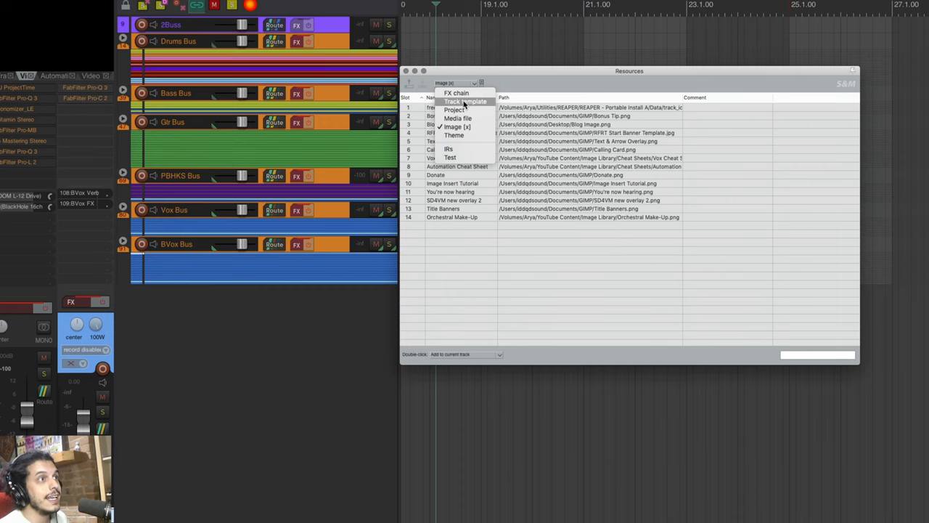
Show track templates and auto-fill slots from the Music Mixing Busses folder.
click(466, 101)
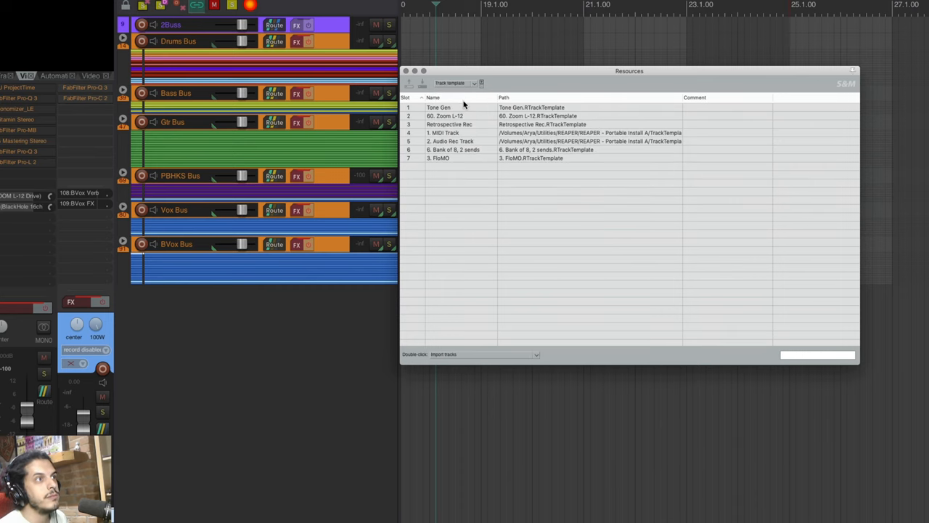
mouse_move(548, 100)
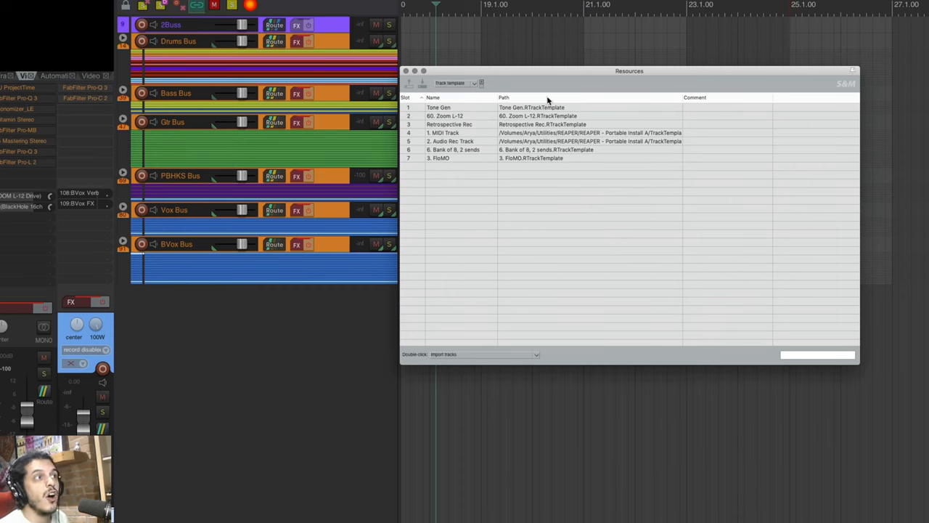
mouse_move(491, 189)
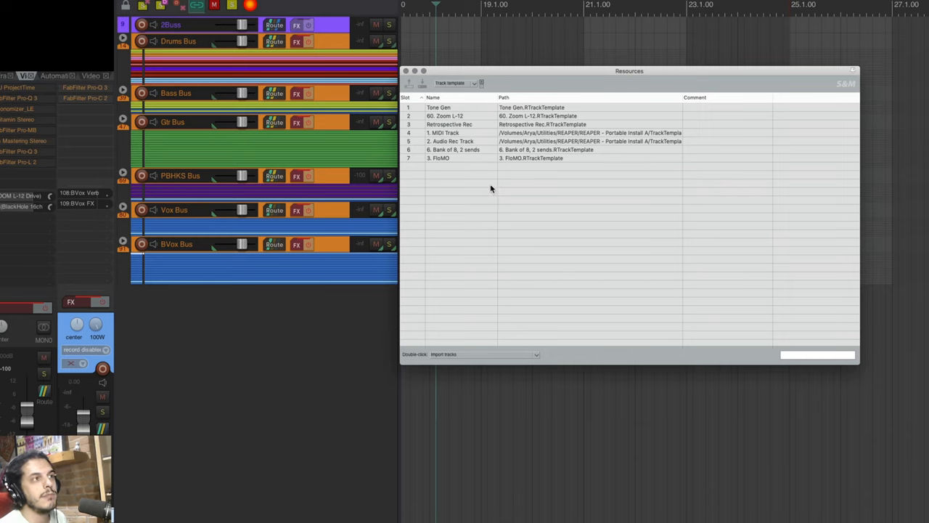
mouse_move(438, 171)
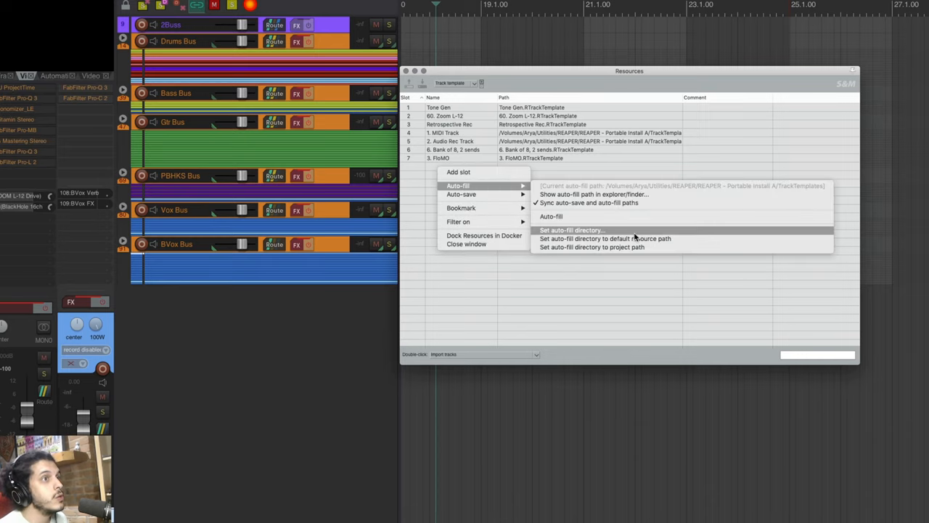
mouse_move(617, 234)
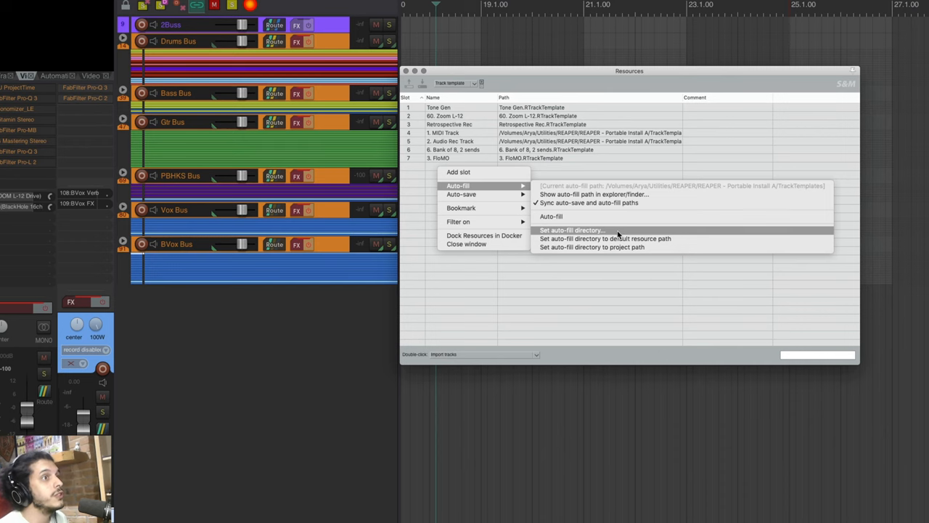
click(571, 230)
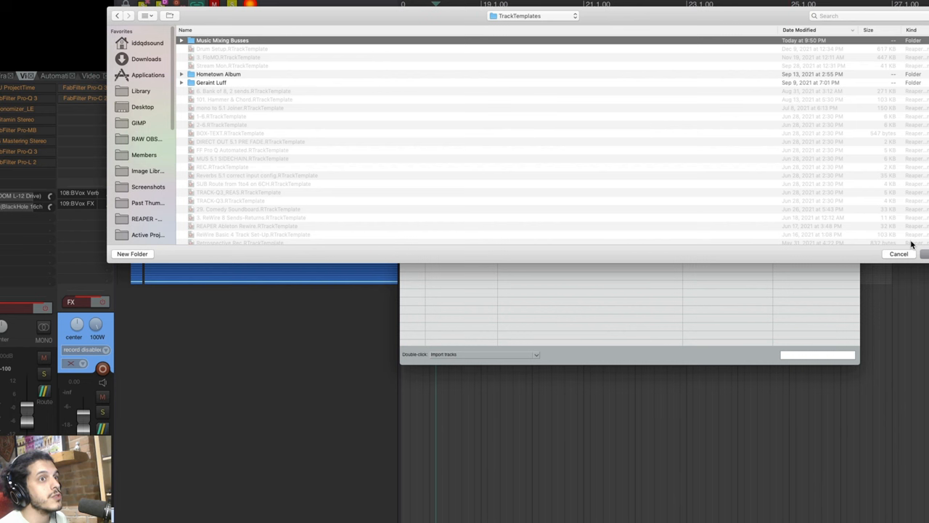
click(898, 254)
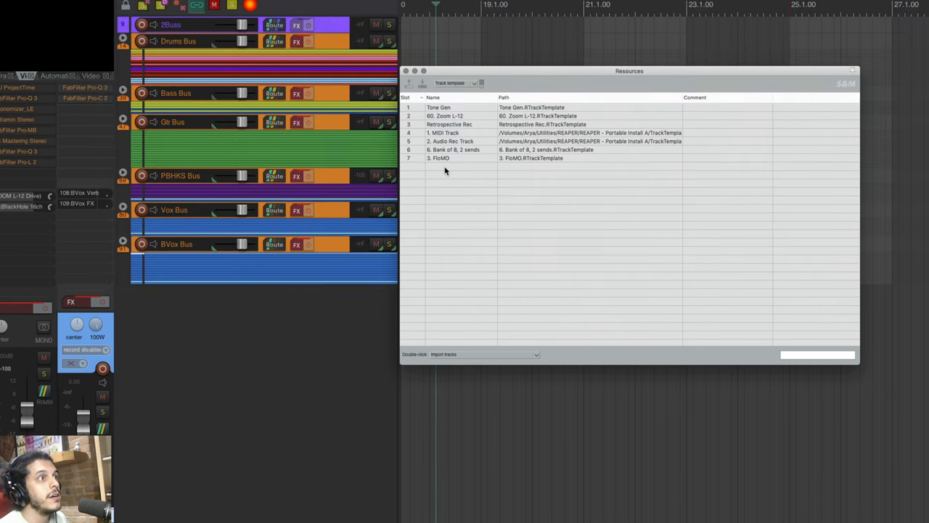
right_click(446, 171)
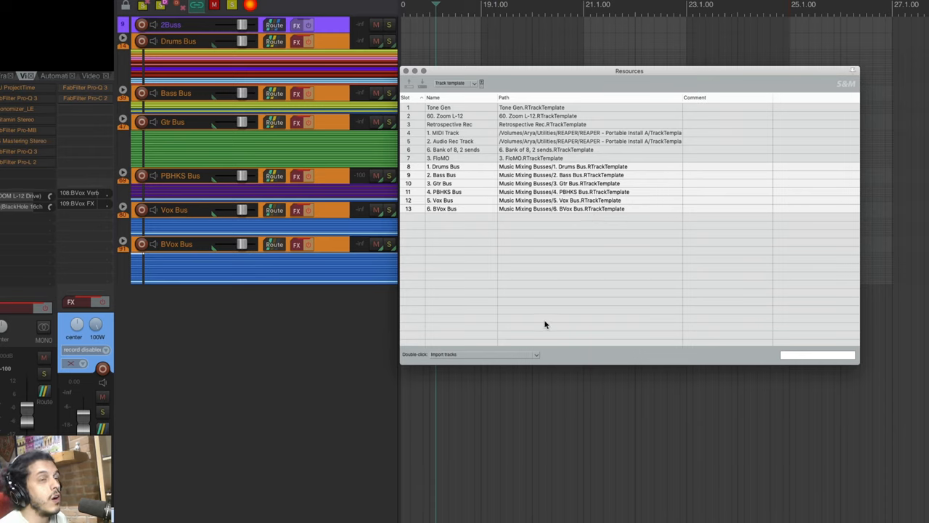
mouse_move(530, 176)
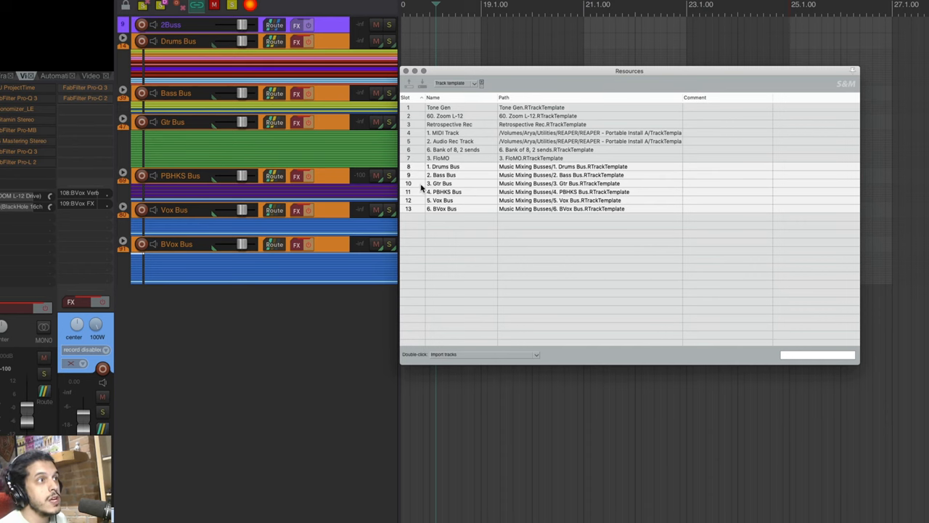
mouse_move(496, 91)
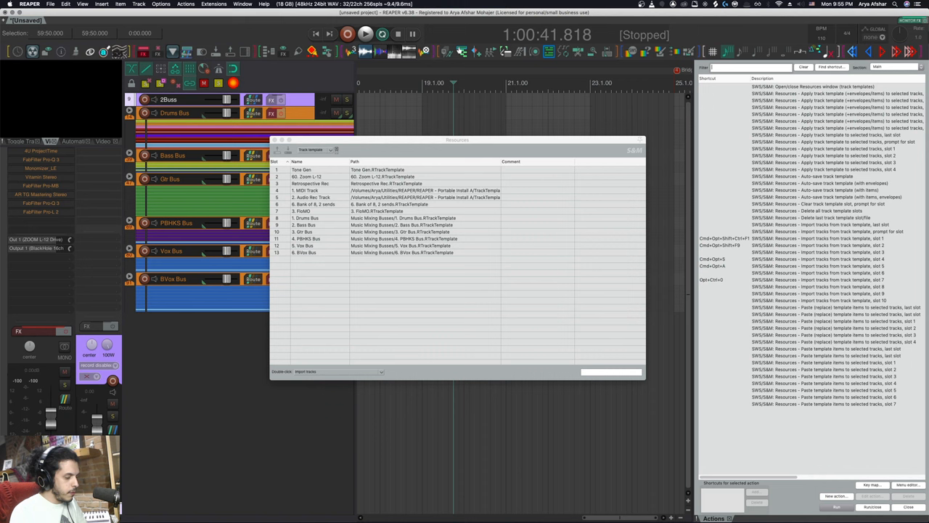
Import the Drums Bus template from slot 8 and move the Resources window down.
text(resource)
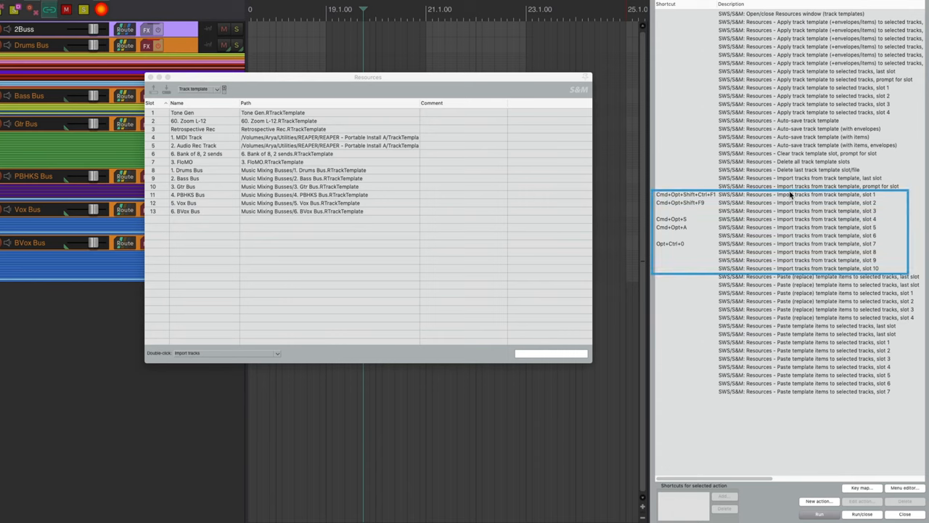
mouse_move(808, 216)
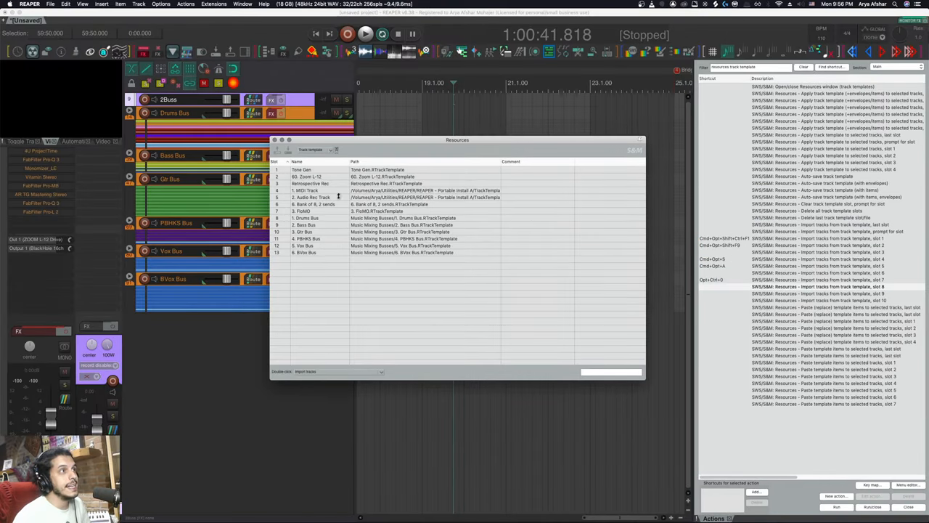
drag(457, 139, 472, 300)
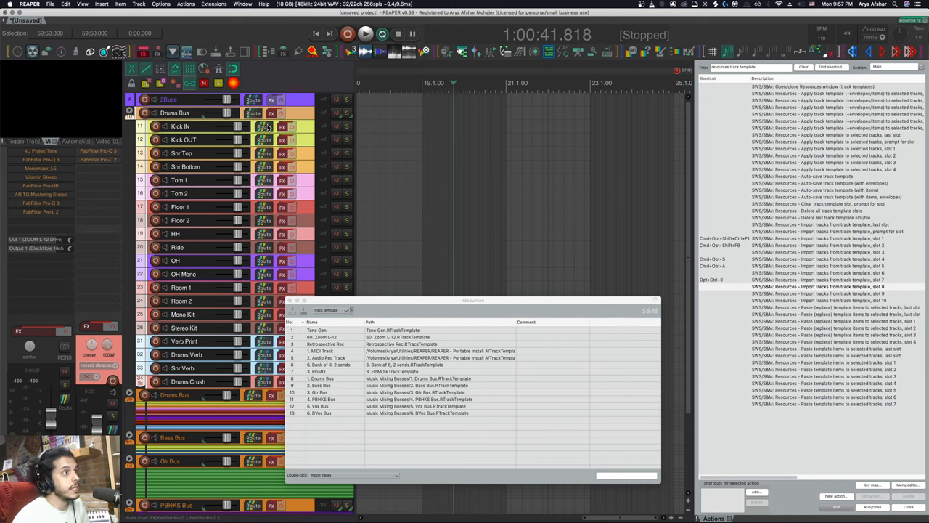
mouse_move(869, 260)
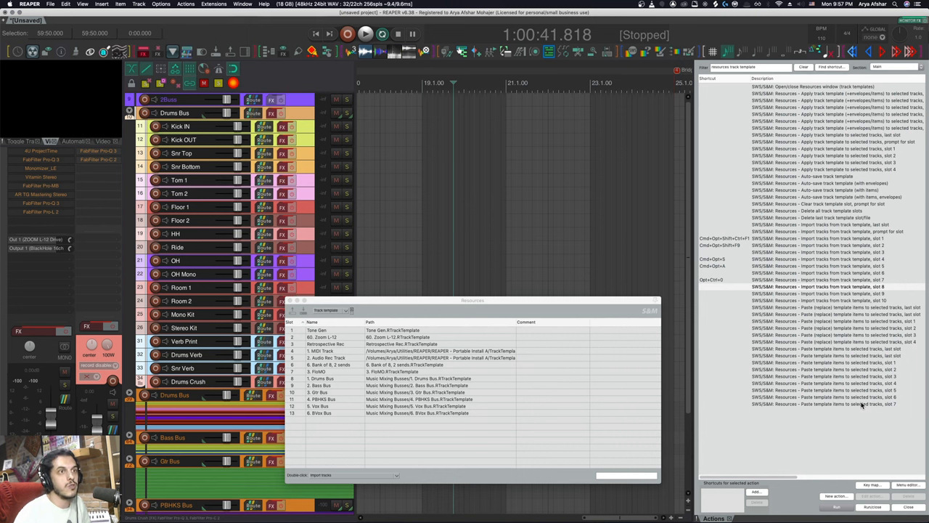
mouse_move(876, 260)
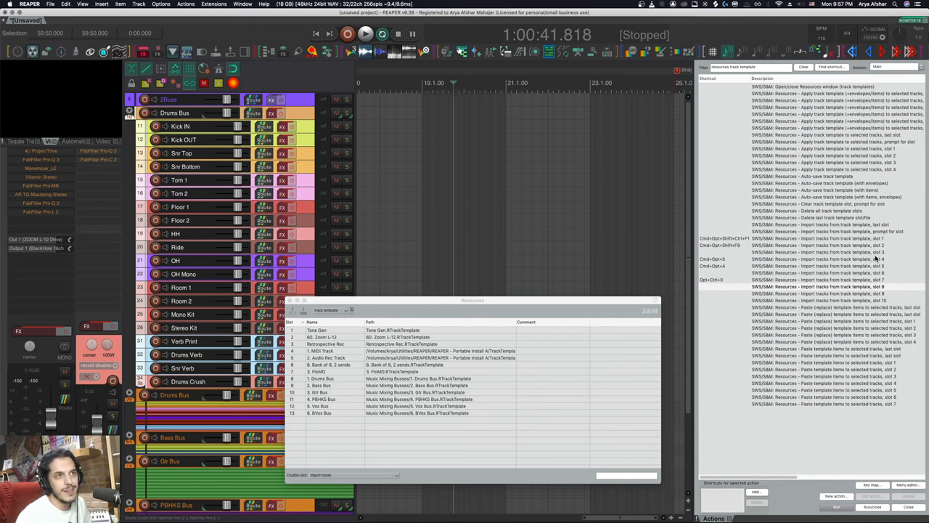
mouse_move(537, 353)
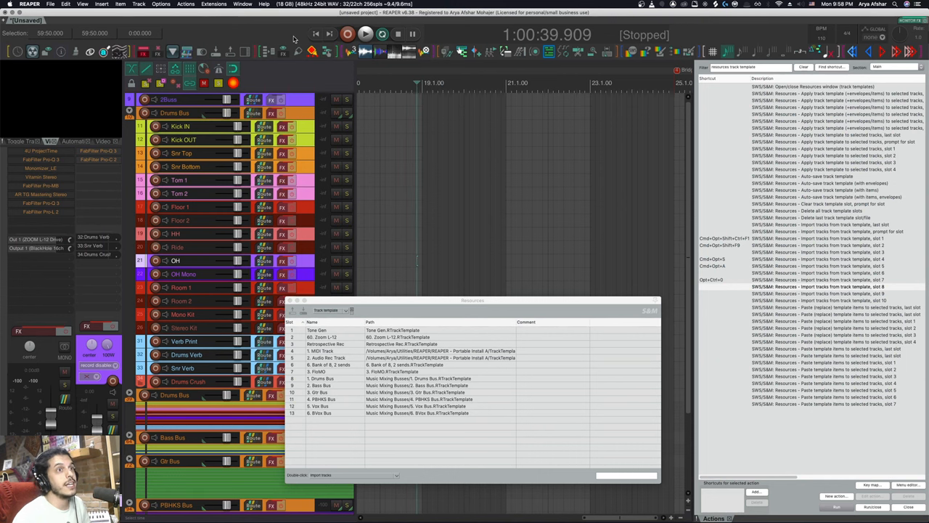
mouse_move(464, 152)
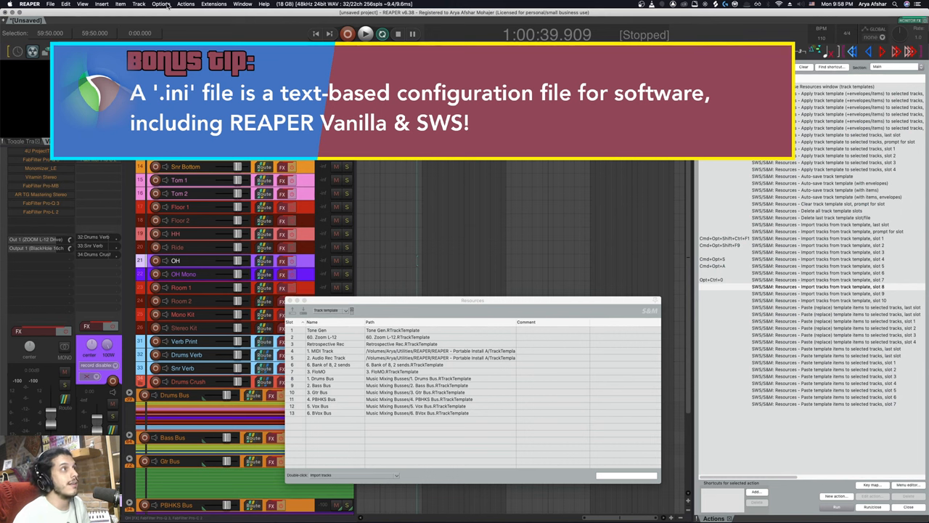
Show REAPER's resource path in Finder and bring up S&M.ini's Open With options.
click(161, 4)
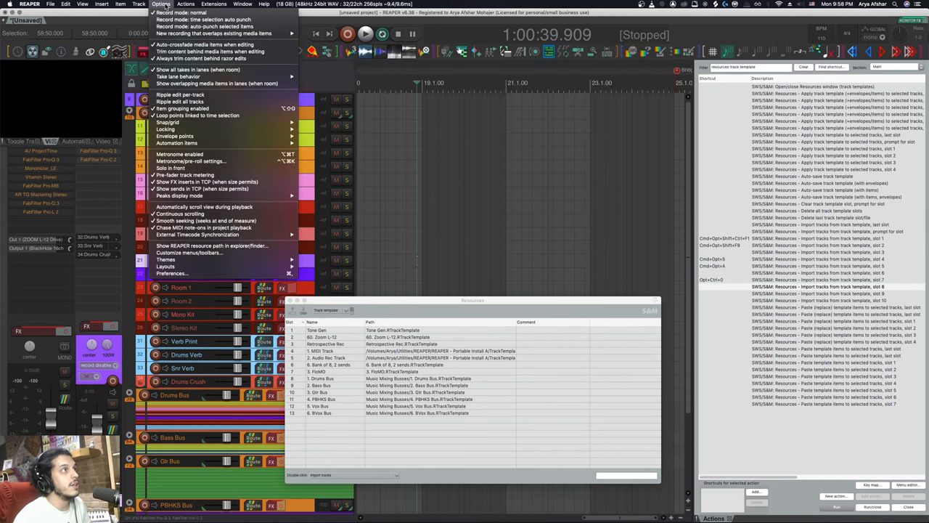
mouse_move(180, 213)
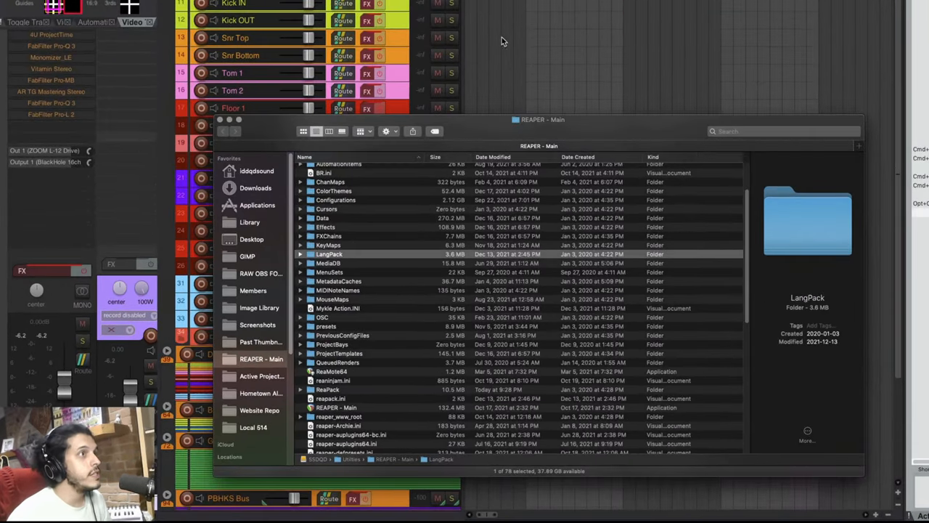
mouse_move(266, 372)
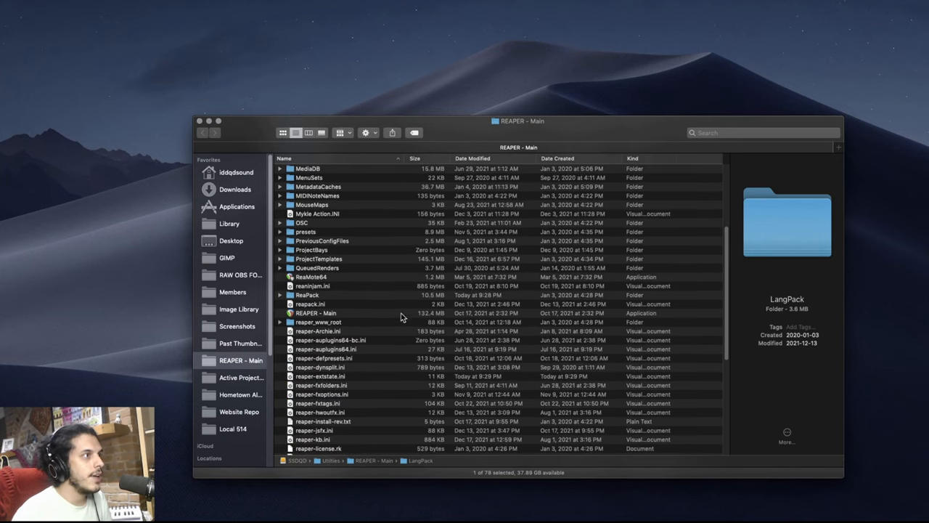
scroll(down, 3)
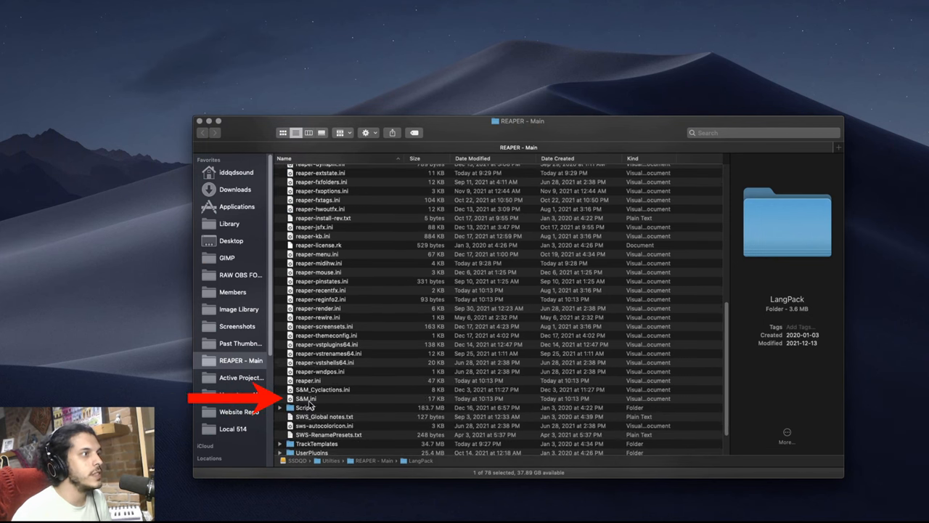
right_click(306, 398)
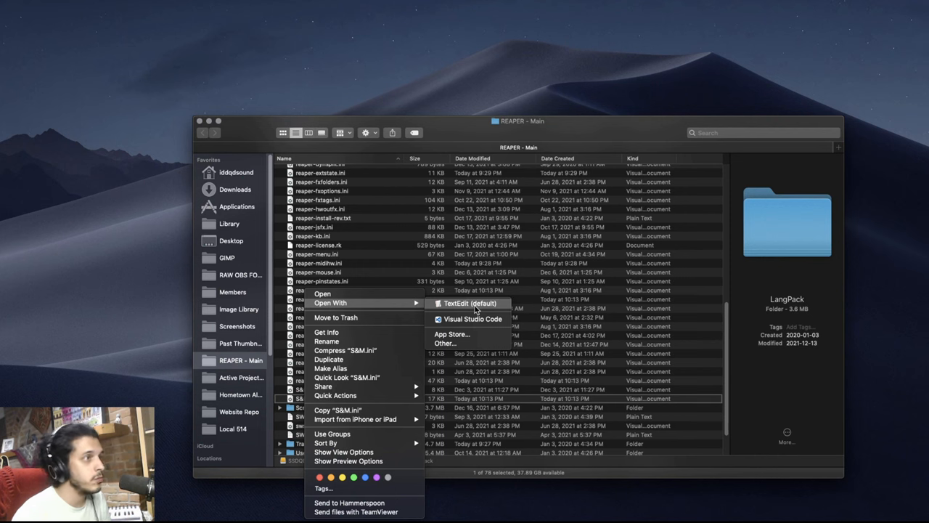
Open S&M.ini in TextEdit and search it for 'resources'.
click(469, 303)
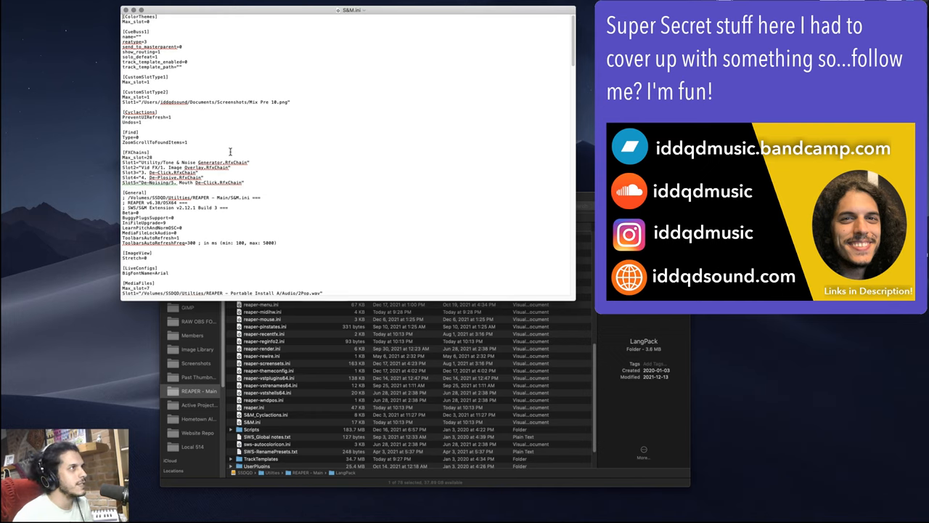
mouse_move(251, 173)
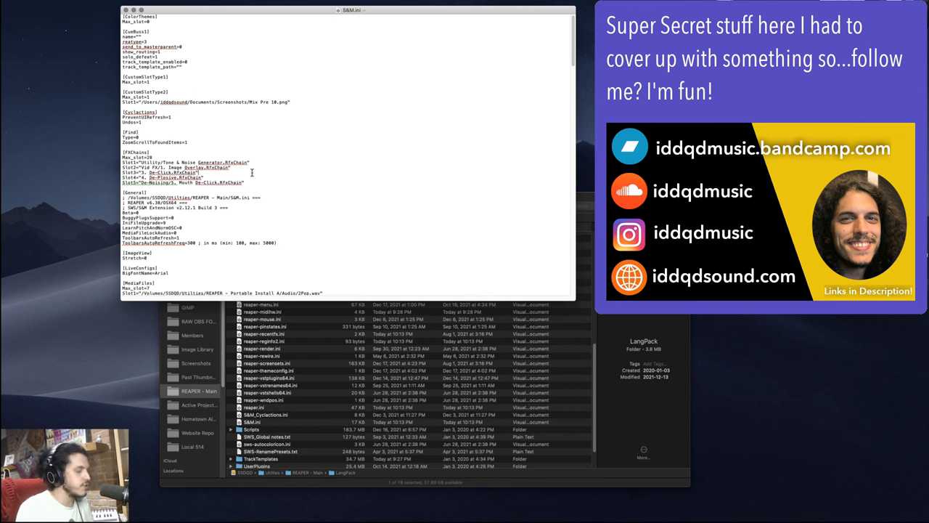
key(cmd+f)
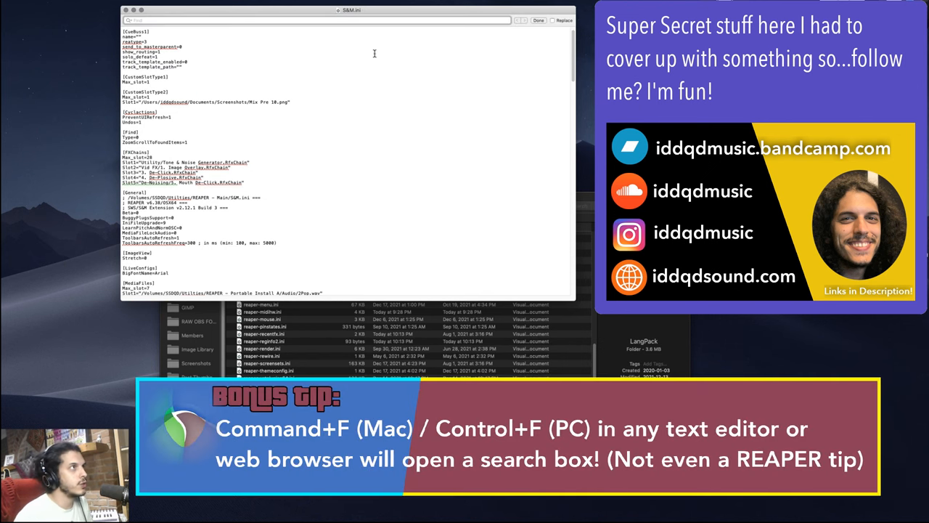
text(re)
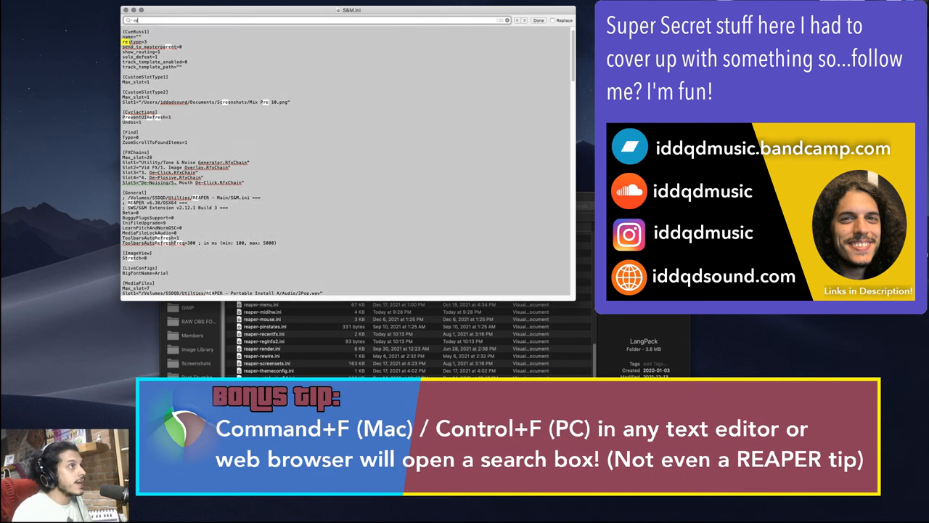
text(resources)
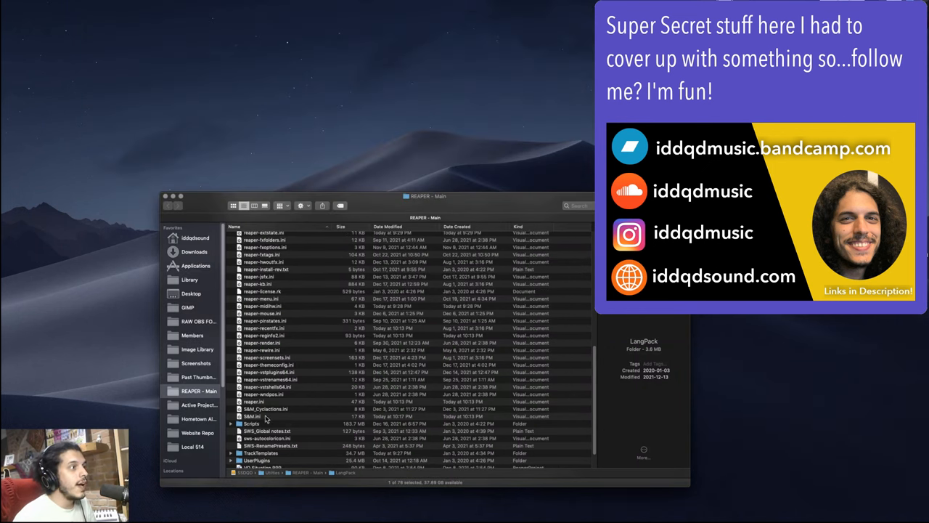
Select S&M.ini in Finder to confirm its 10:17 PM modified time.
click(254, 416)
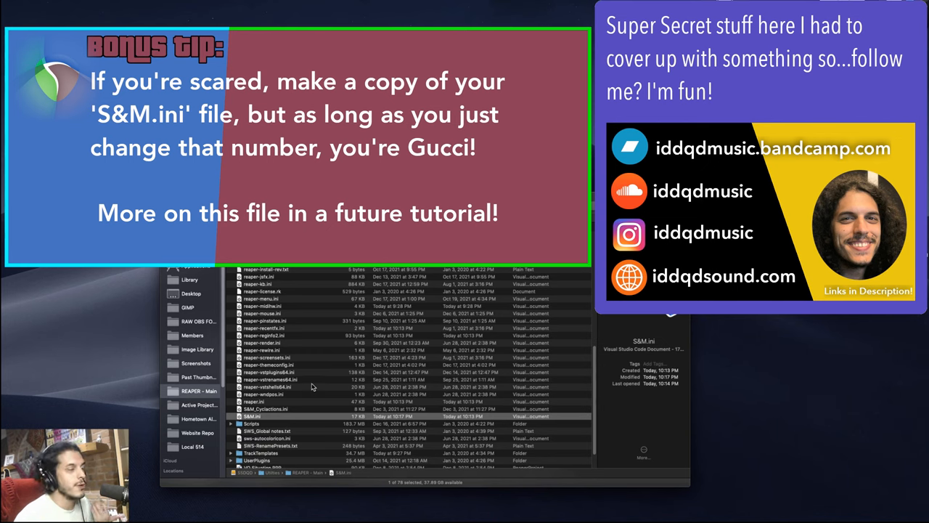
mouse_move(254, 419)
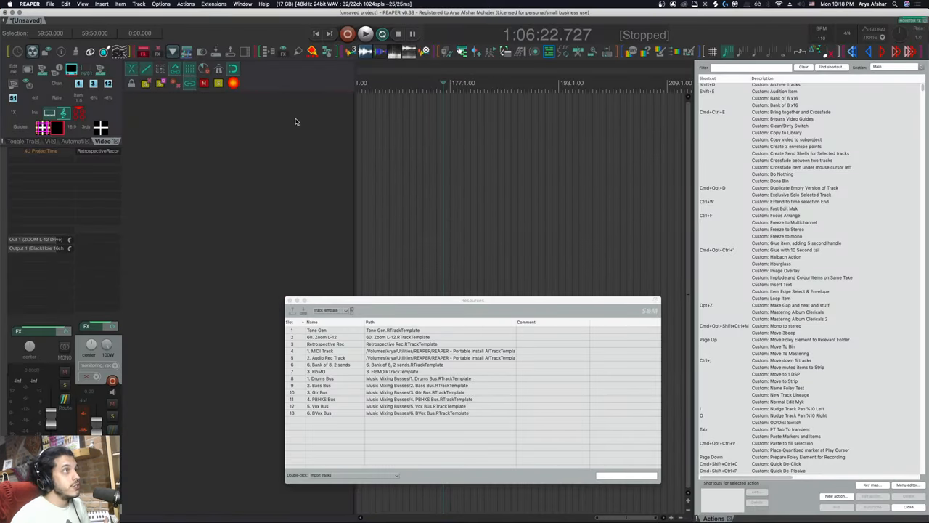
mouse_move(466, 102)
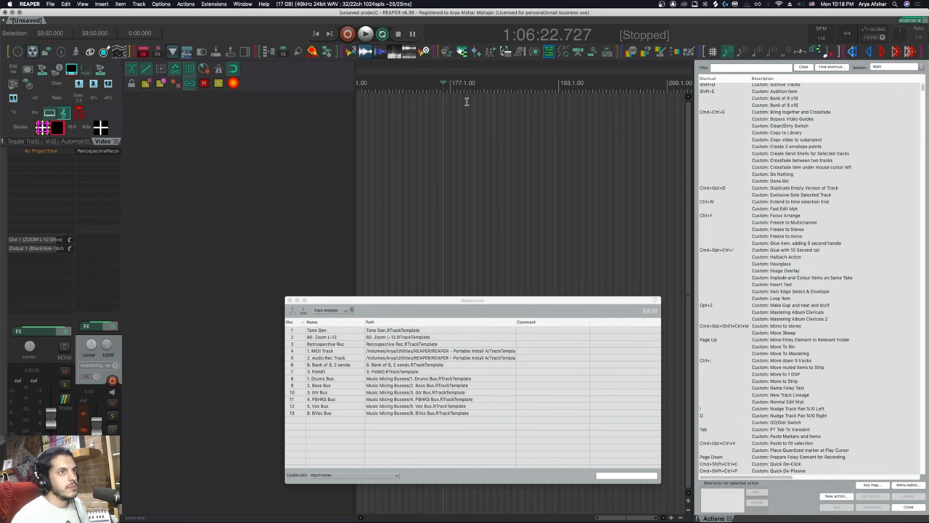
Filter actions by 'resources track temp' to check slots reach 30, then insert the MIDI Track template.
text(resource)
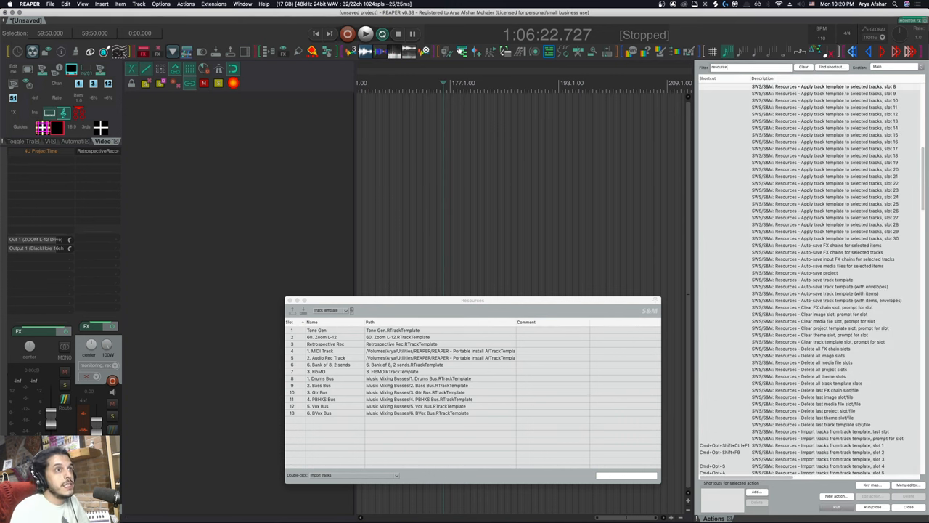
text(resources track temp)
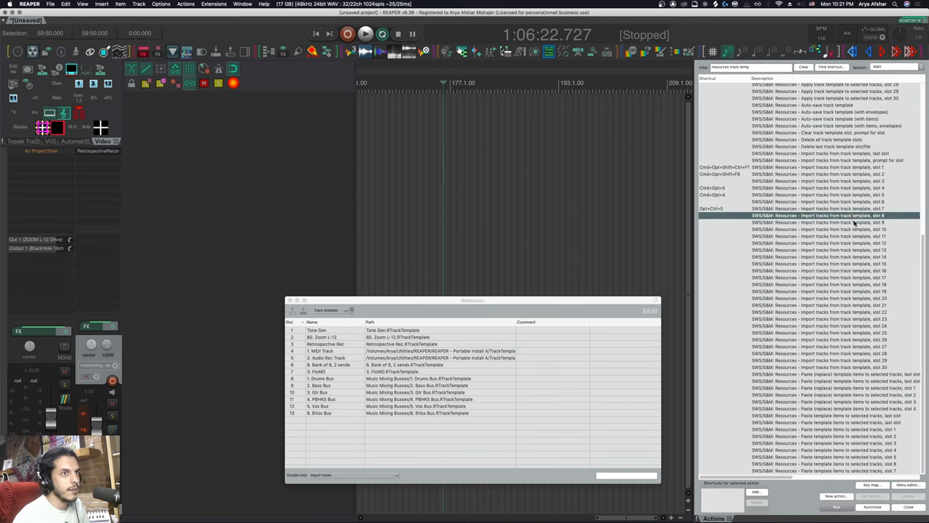
mouse_move(296, 413)
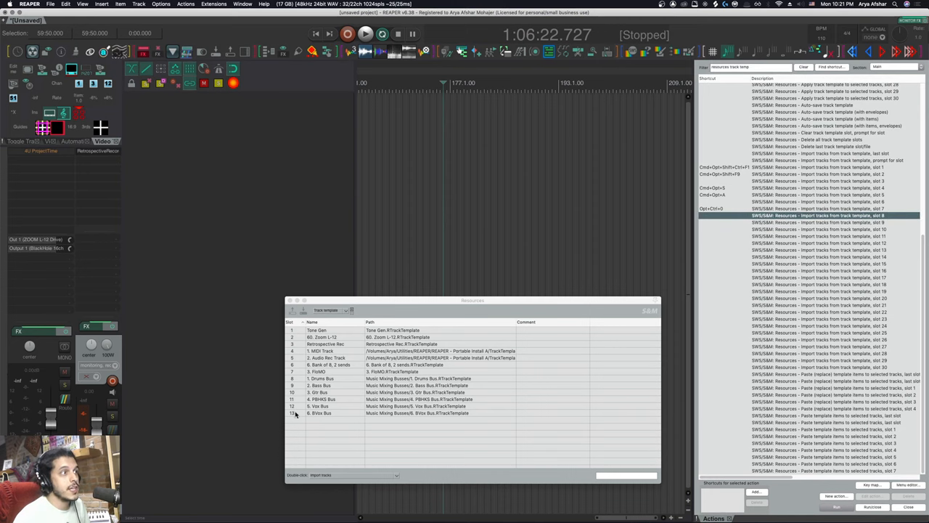
click(818, 249)
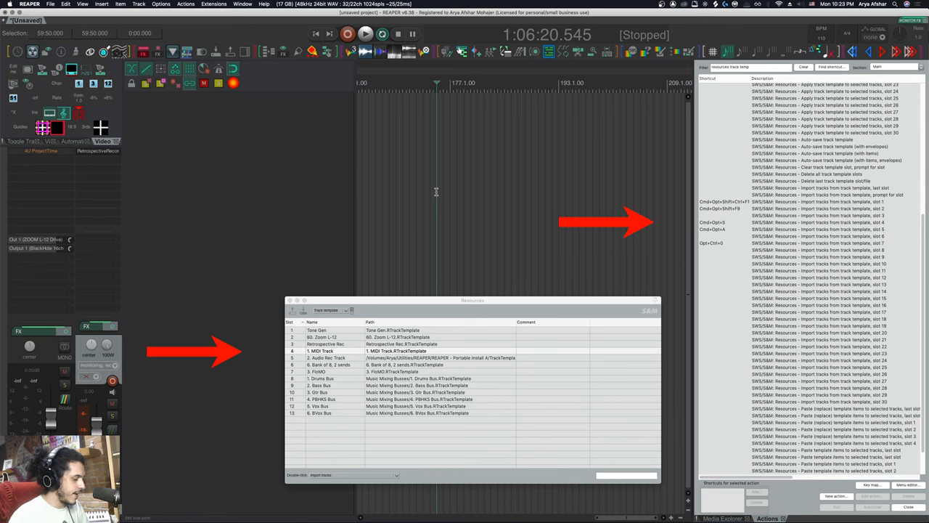
double_click(316, 350)
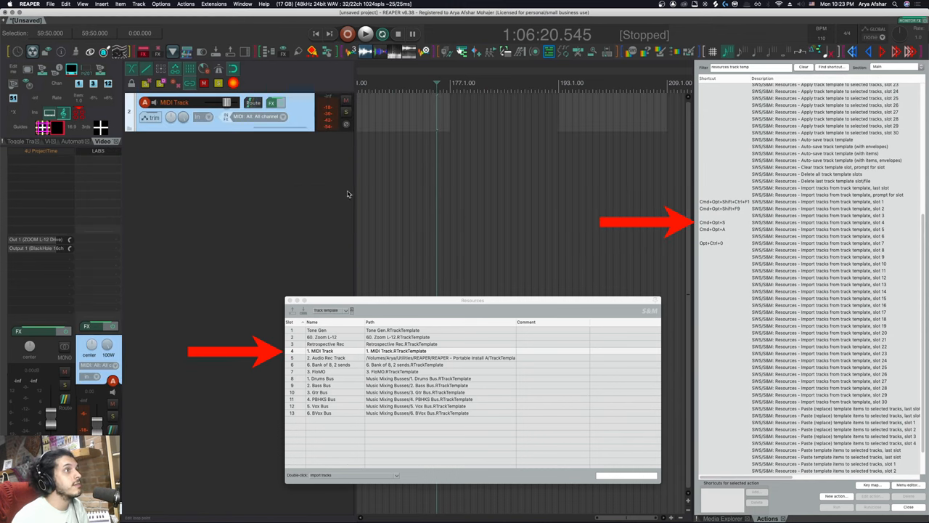
mouse_move(272, 102)
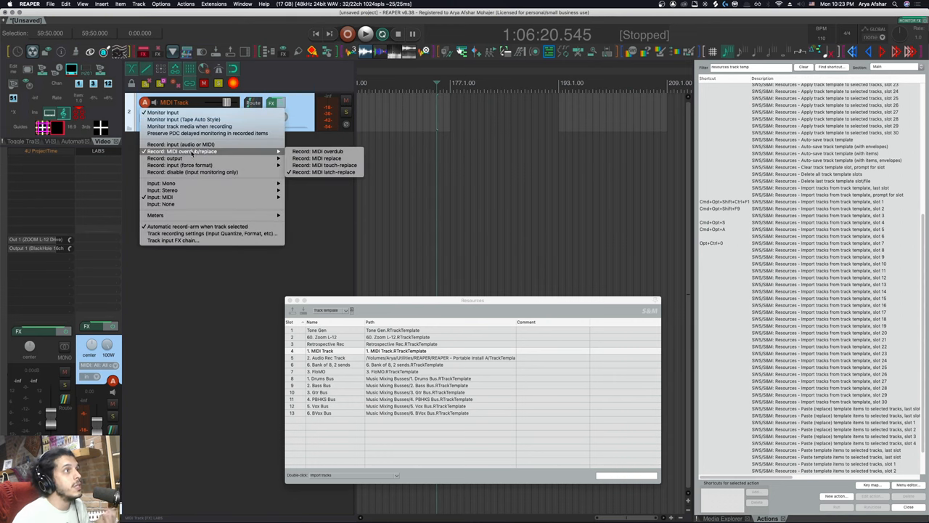
click(161, 5)
text(Track)
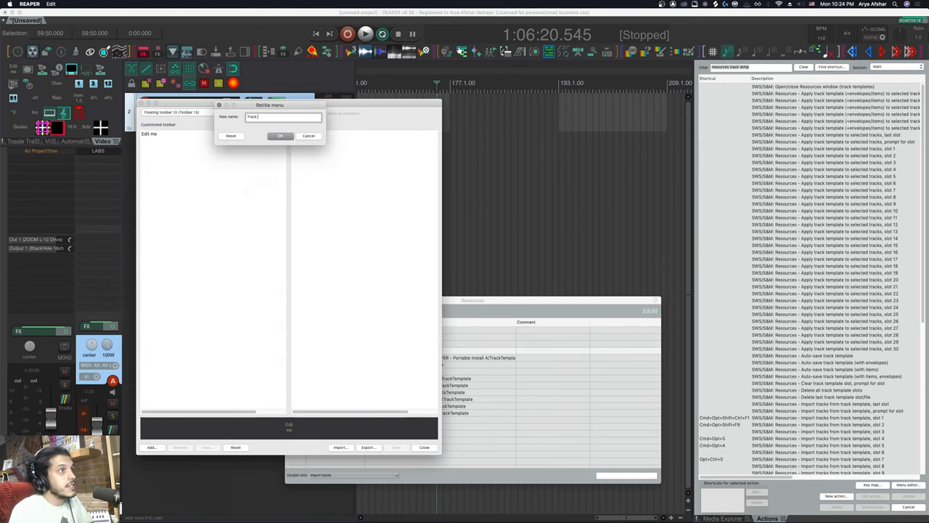
Rename the toolbar, label the slot 8 button 'Drums', and close customization.
click(280, 136)
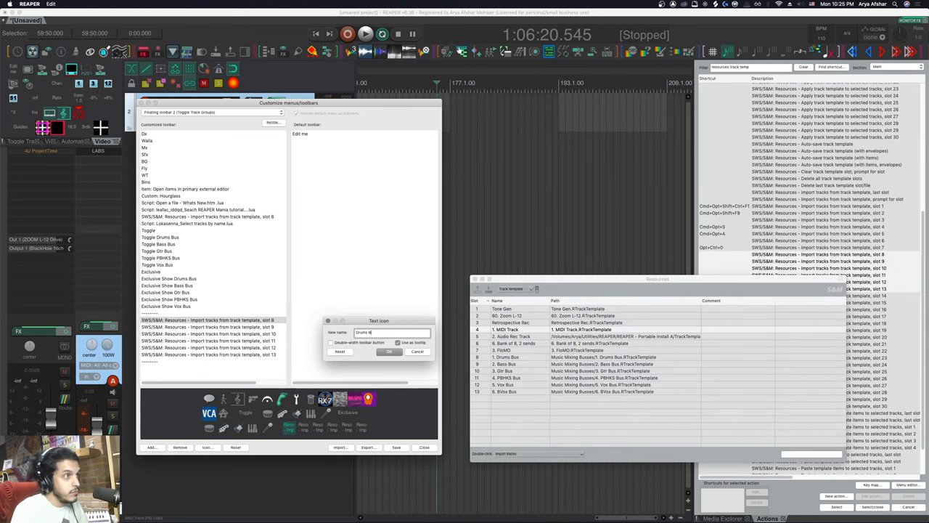
click(390, 352)
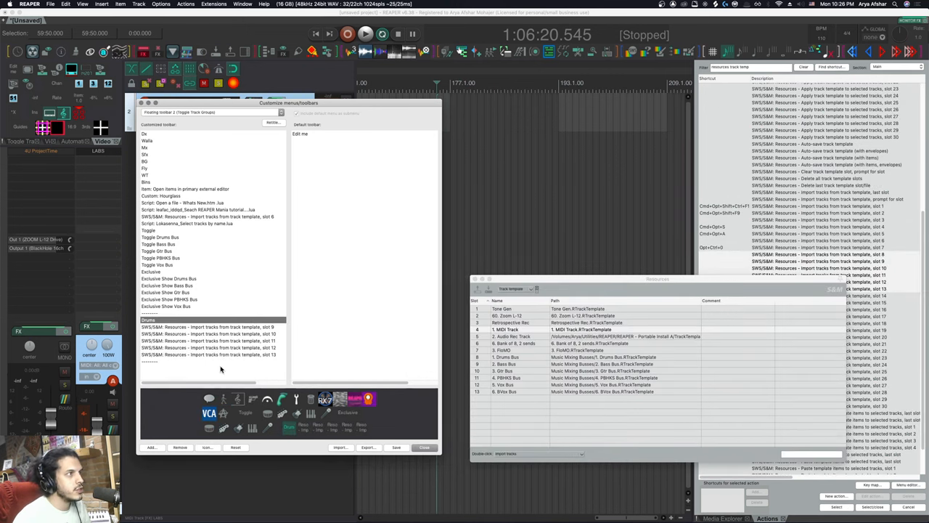
click(207, 446)
text(Do Nothing)
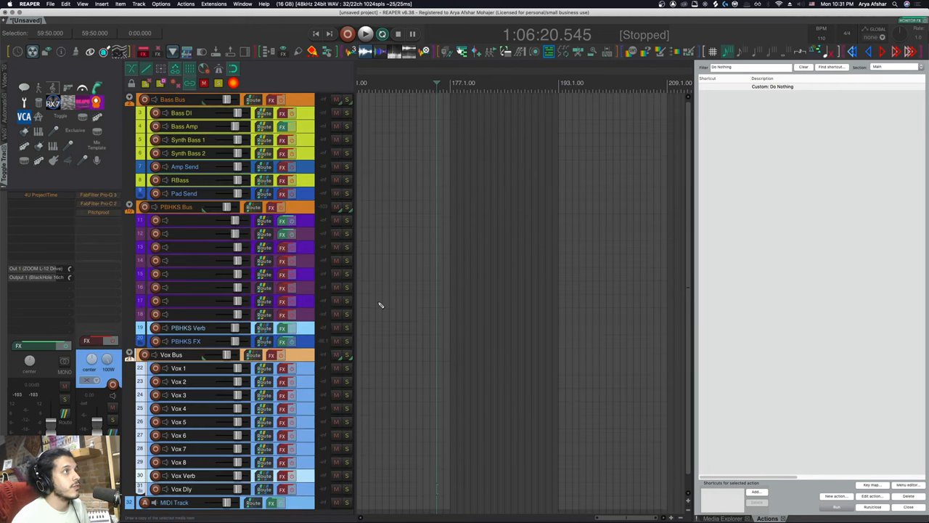
mouse_move(407, 213)
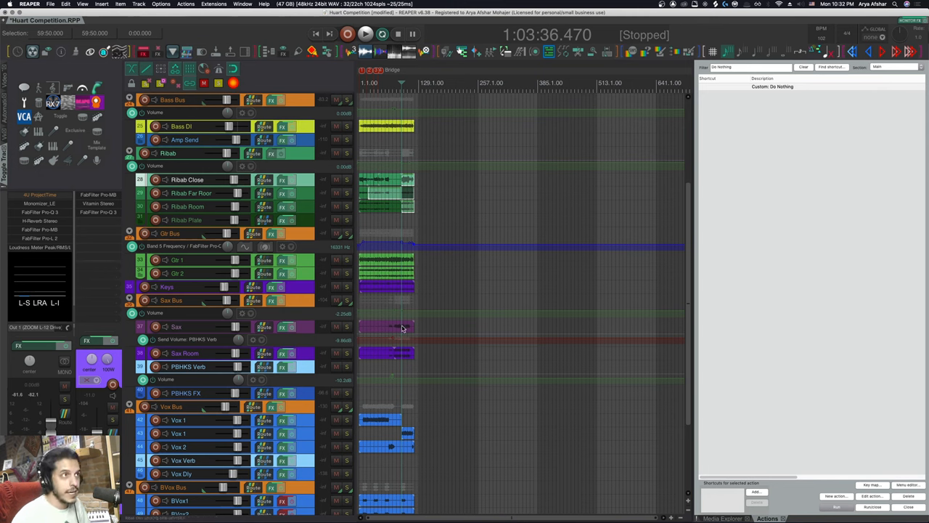
mouse_move(394, 319)
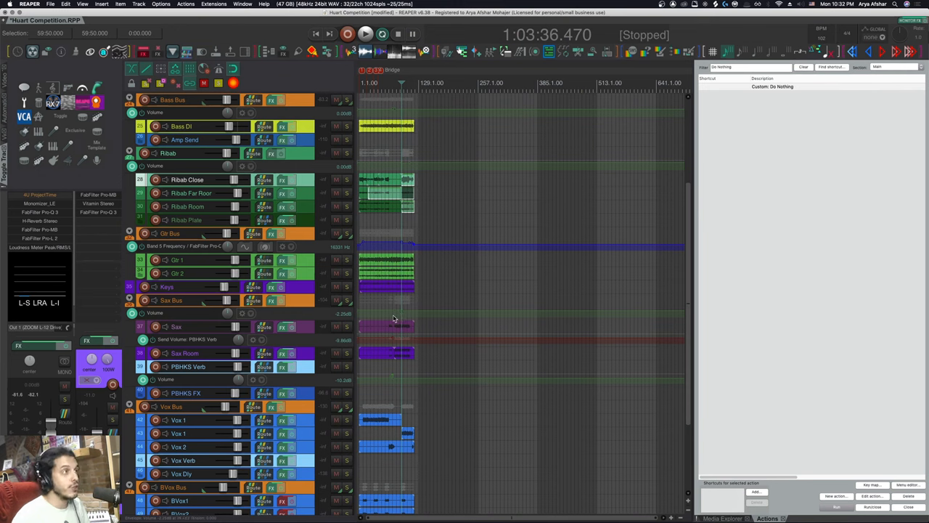
mouse_move(375, 310)
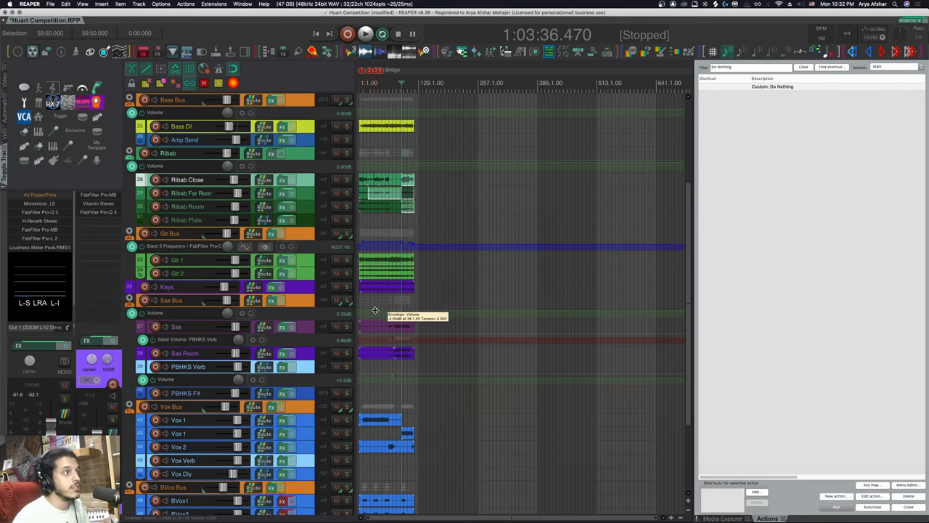
mouse_move(305, 304)
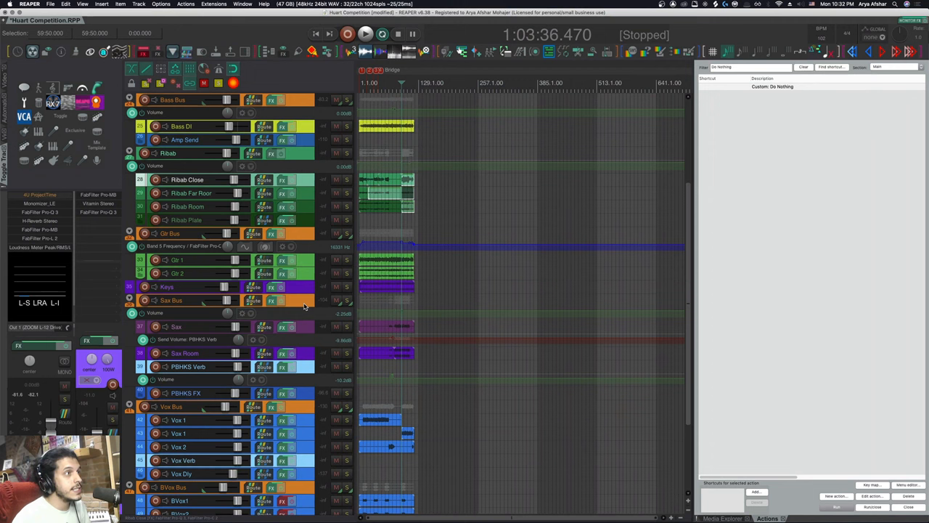
Select the Sax Bus folder track in the Huart Competition project.
click(170, 300)
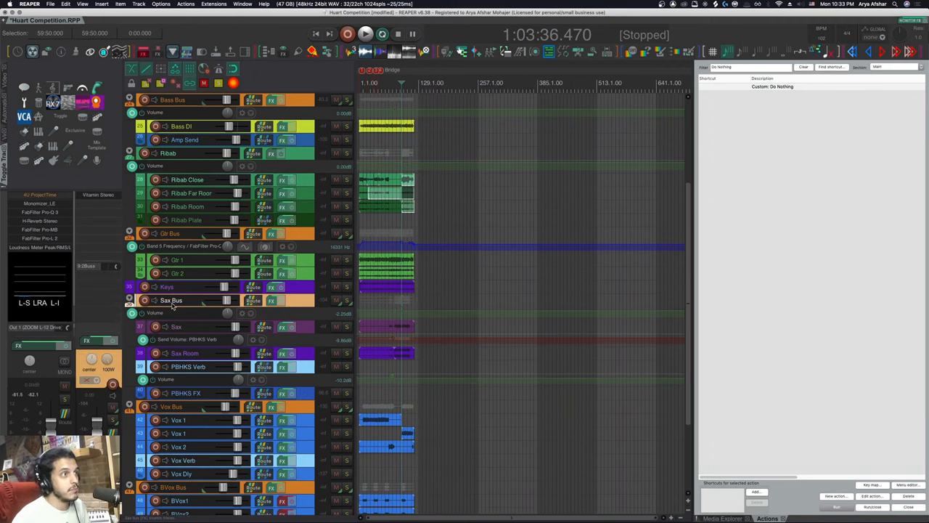
mouse_move(289, 313)
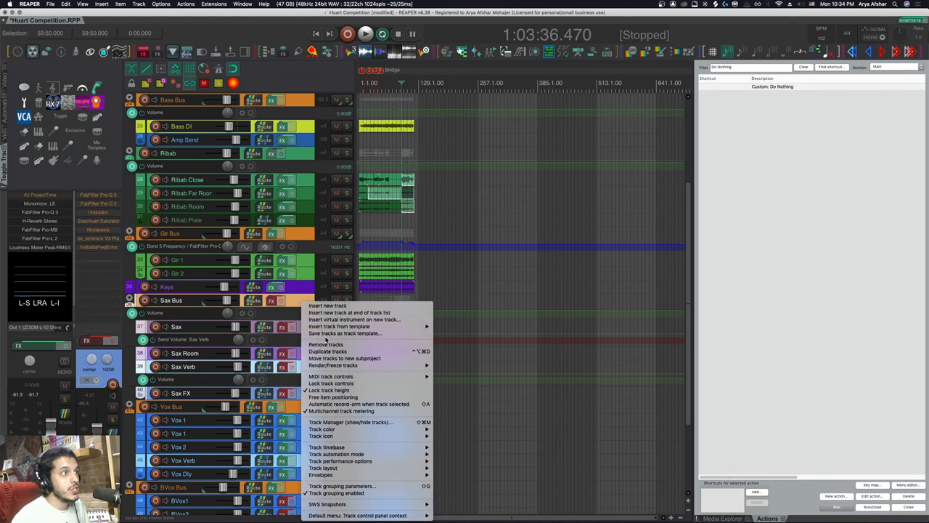
Save the selected Sax Bus tracks as a template in the Music Mixing Busses folder.
click(345, 333)
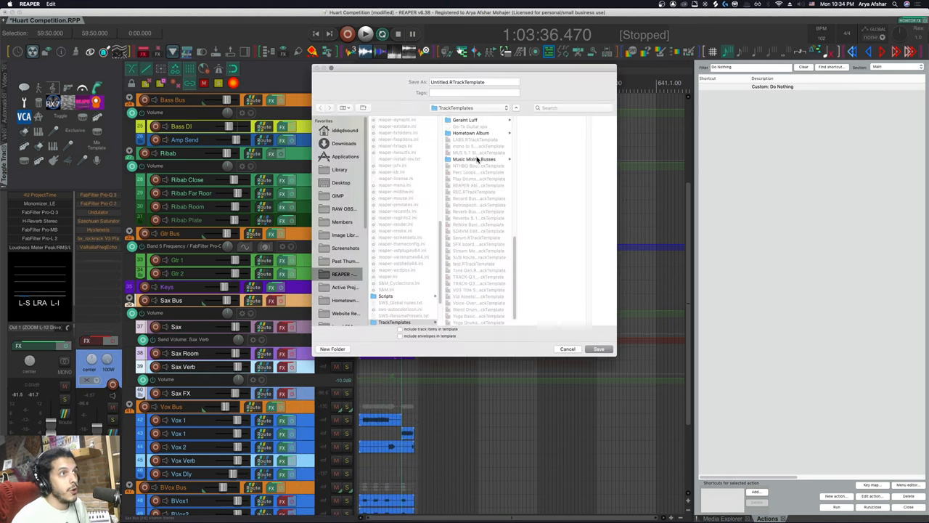
click(474, 159)
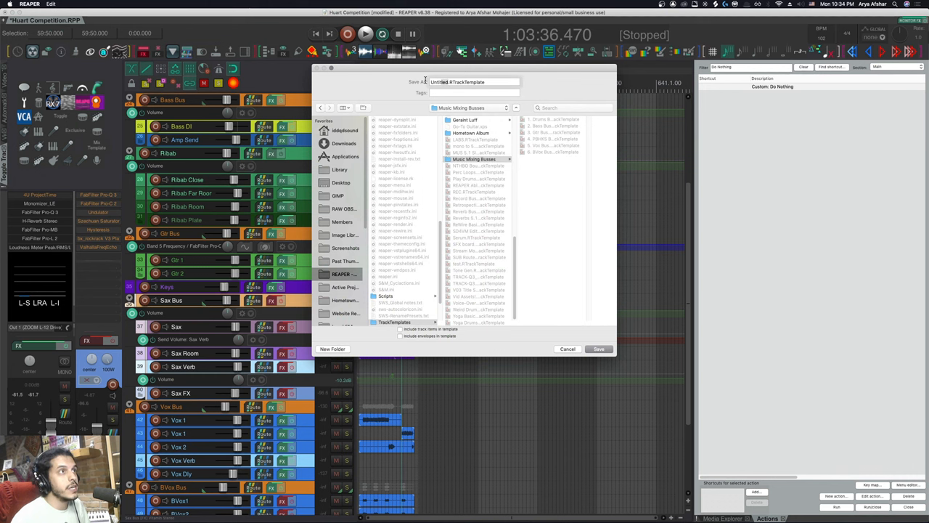
click(568, 349)
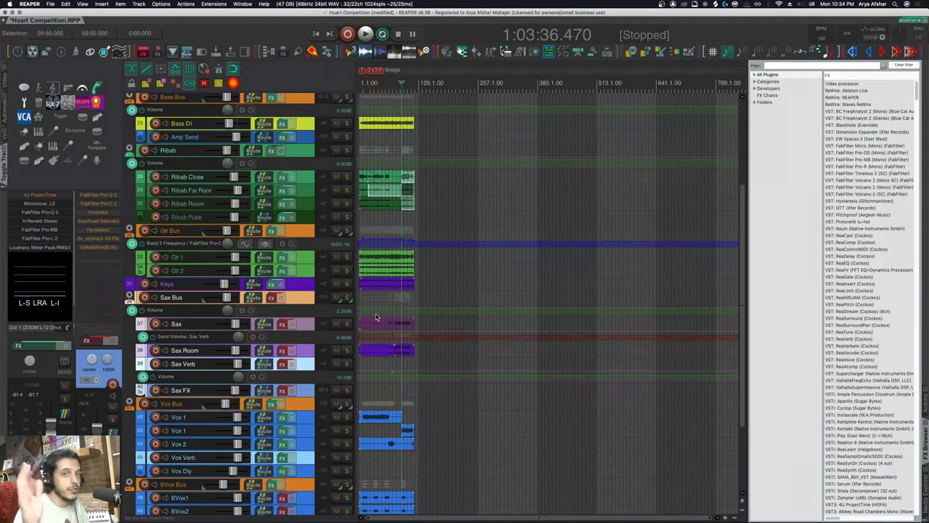
scroll(down, 3)
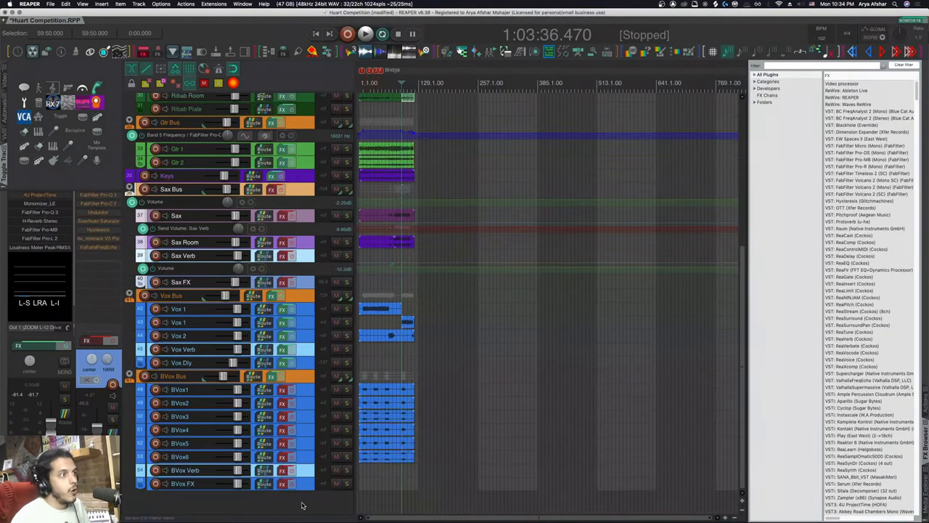
right_click(302, 501)
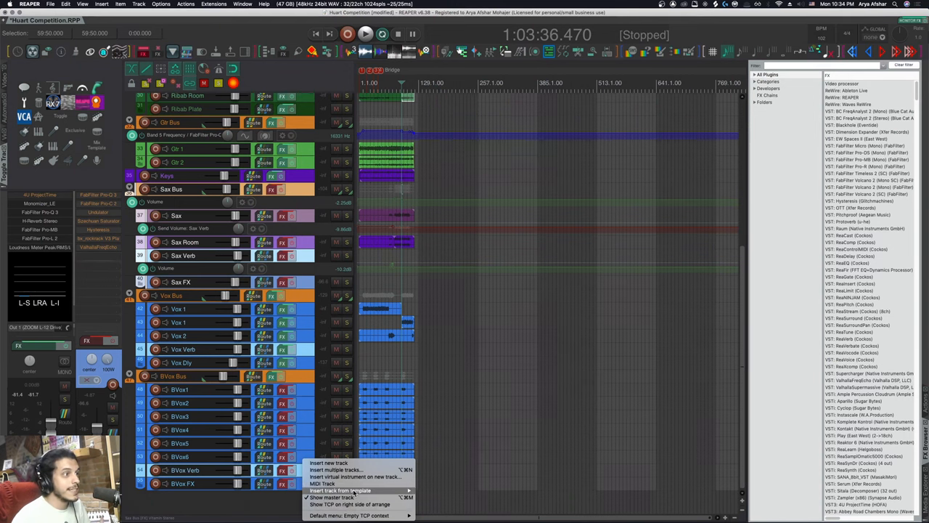
mouse_move(340, 490)
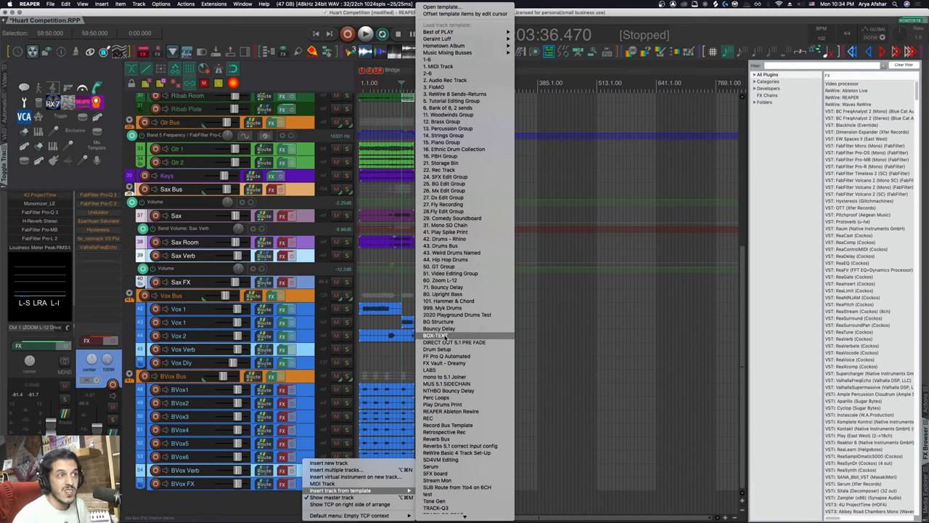
mouse_move(447, 294)
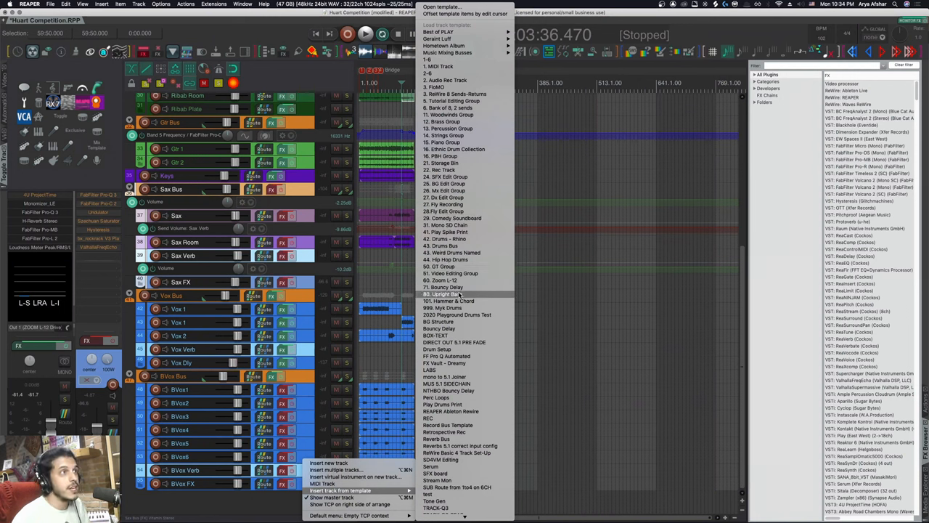
mouse_move(438, 31)
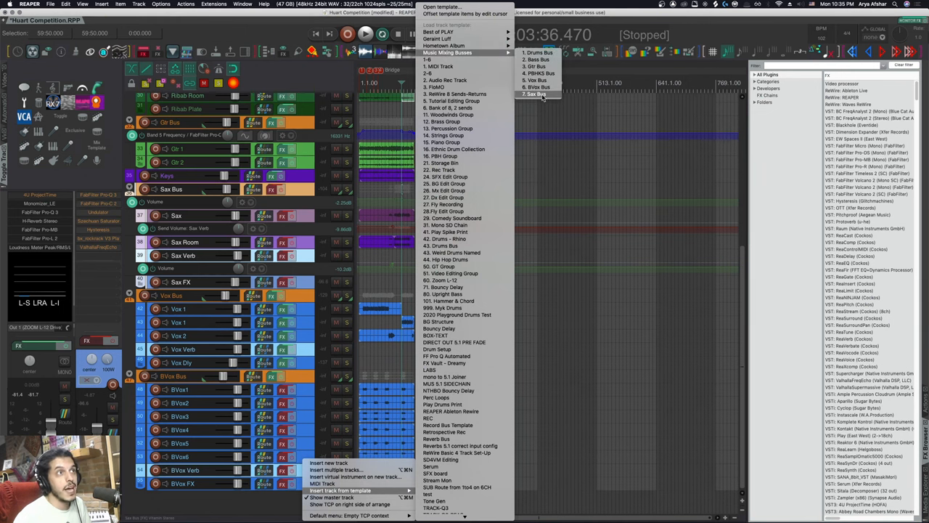
click(545, 98)
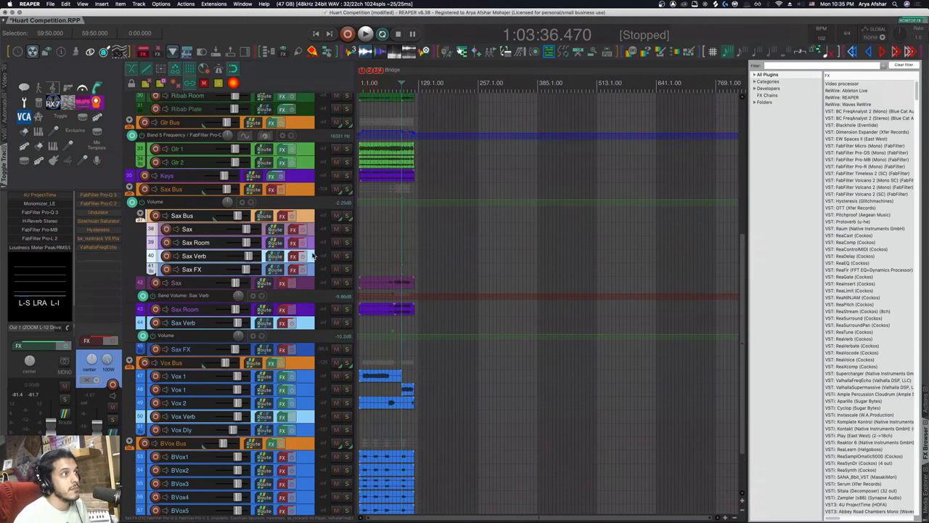
click(213, 4)
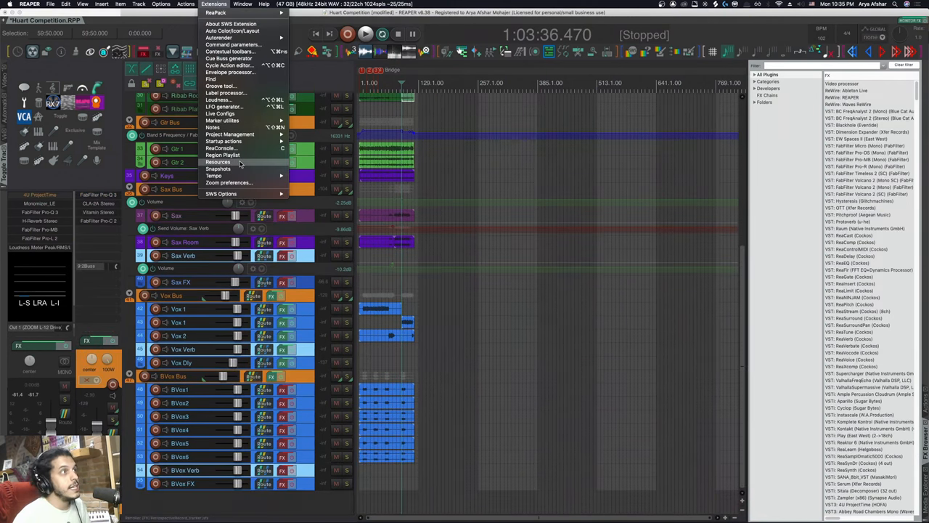
Switch the SWS Resources list from track templates to FX chain slots.
click(218, 161)
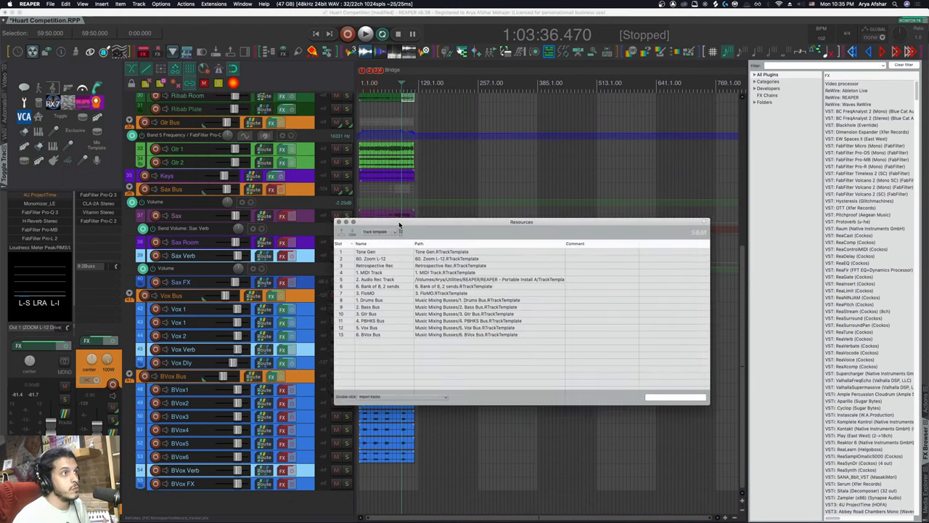
click(398, 231)
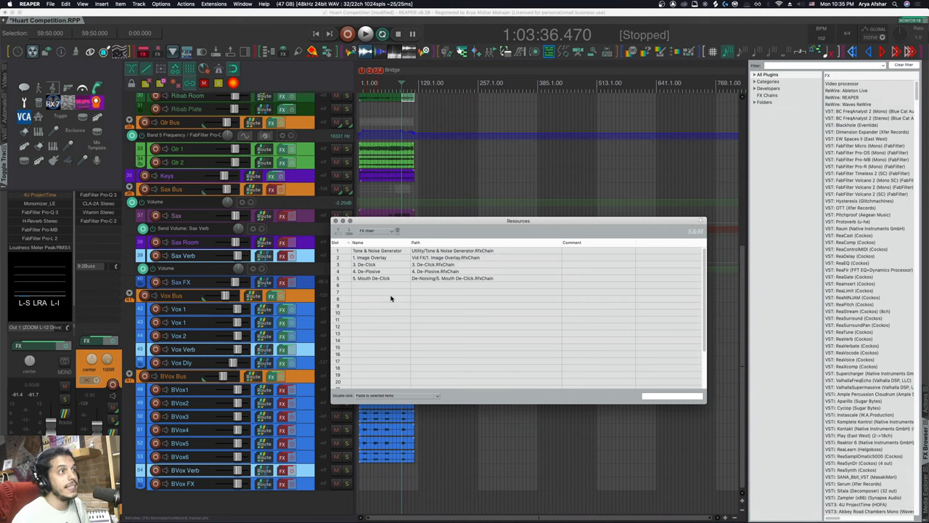
mouse_move(409, 292)
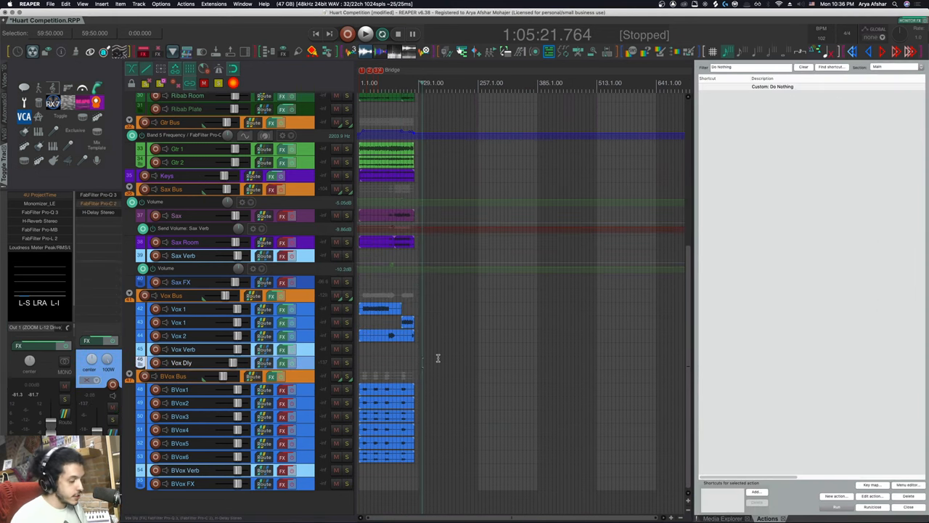
mouse_move(465, 346)
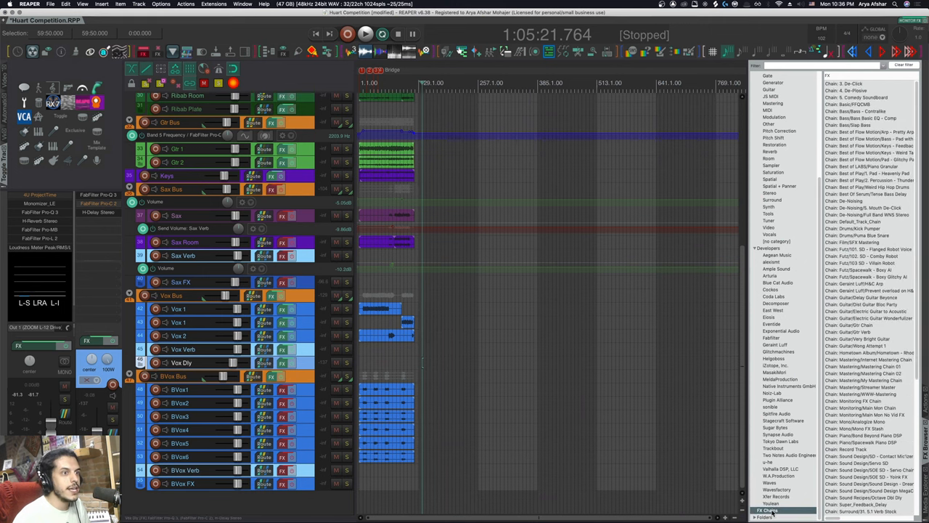
Start creating a shortcut for the Drums/Puma Blue Snare FX chain in the FX Browser.
scroll(down, 3)
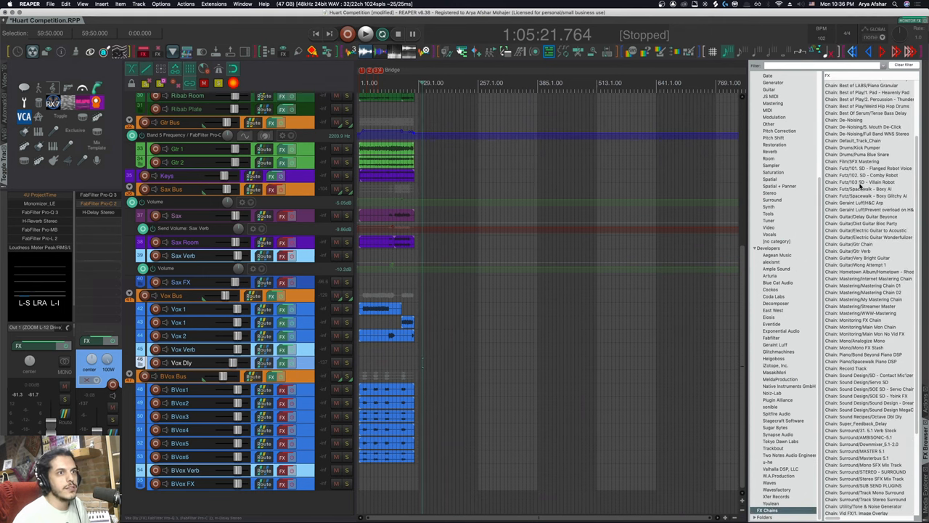
scroll(down, 3)
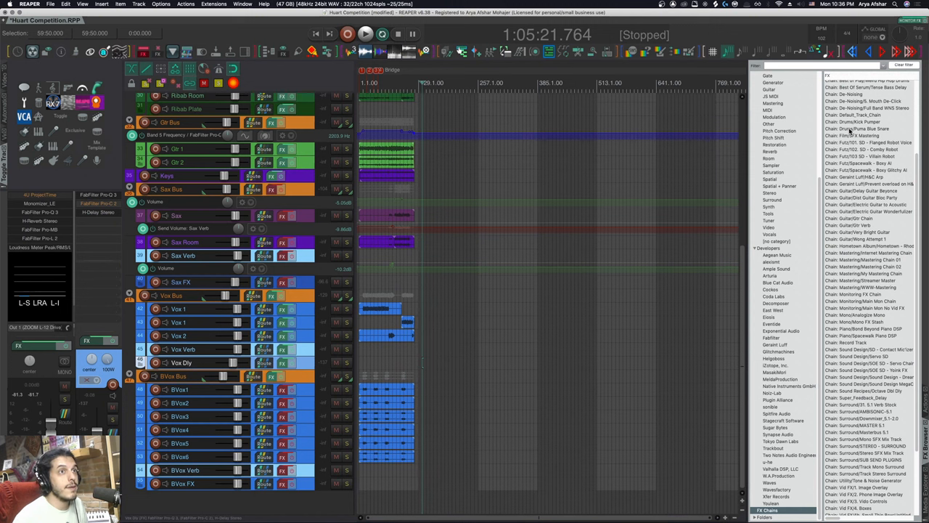
right_click(856, 128)
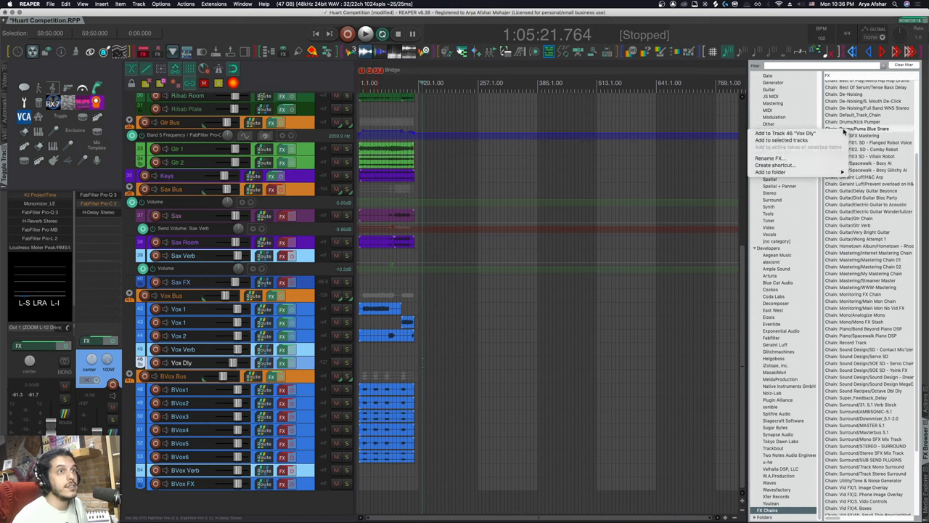
click(775, 164)
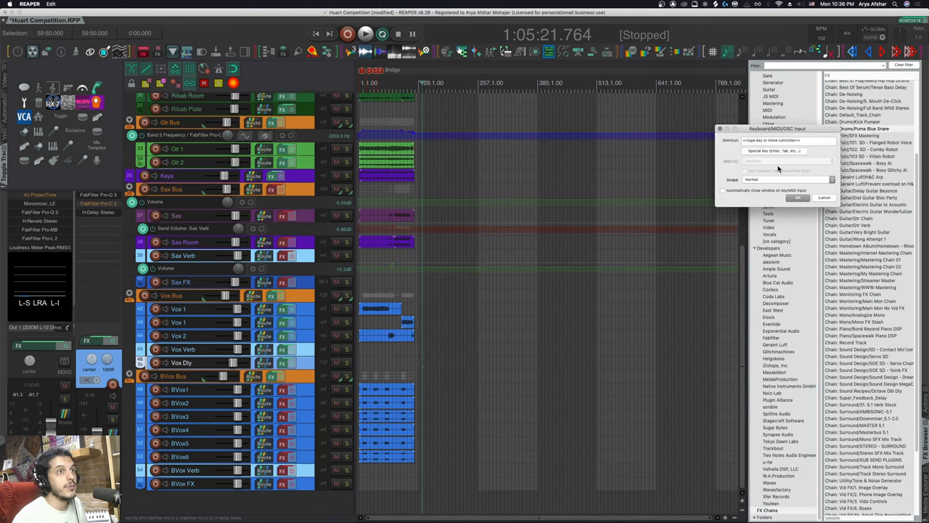